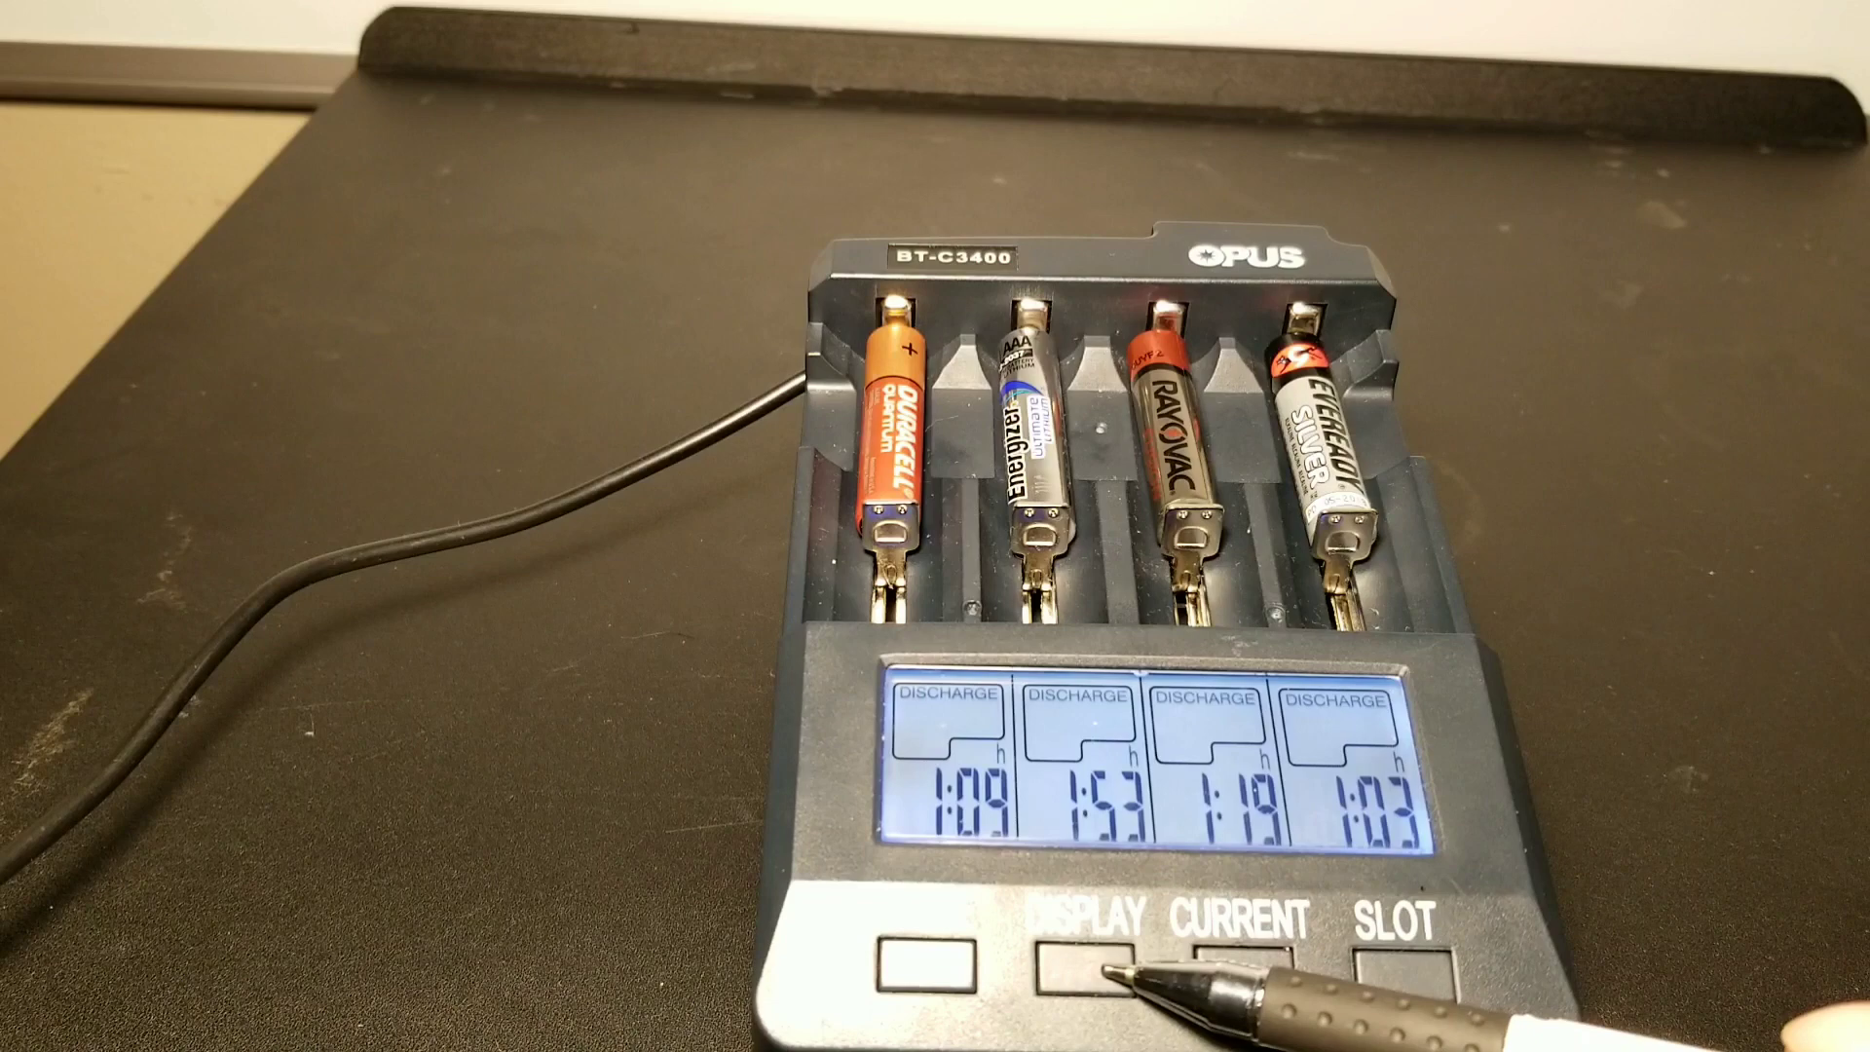
left_click(1095, 964)
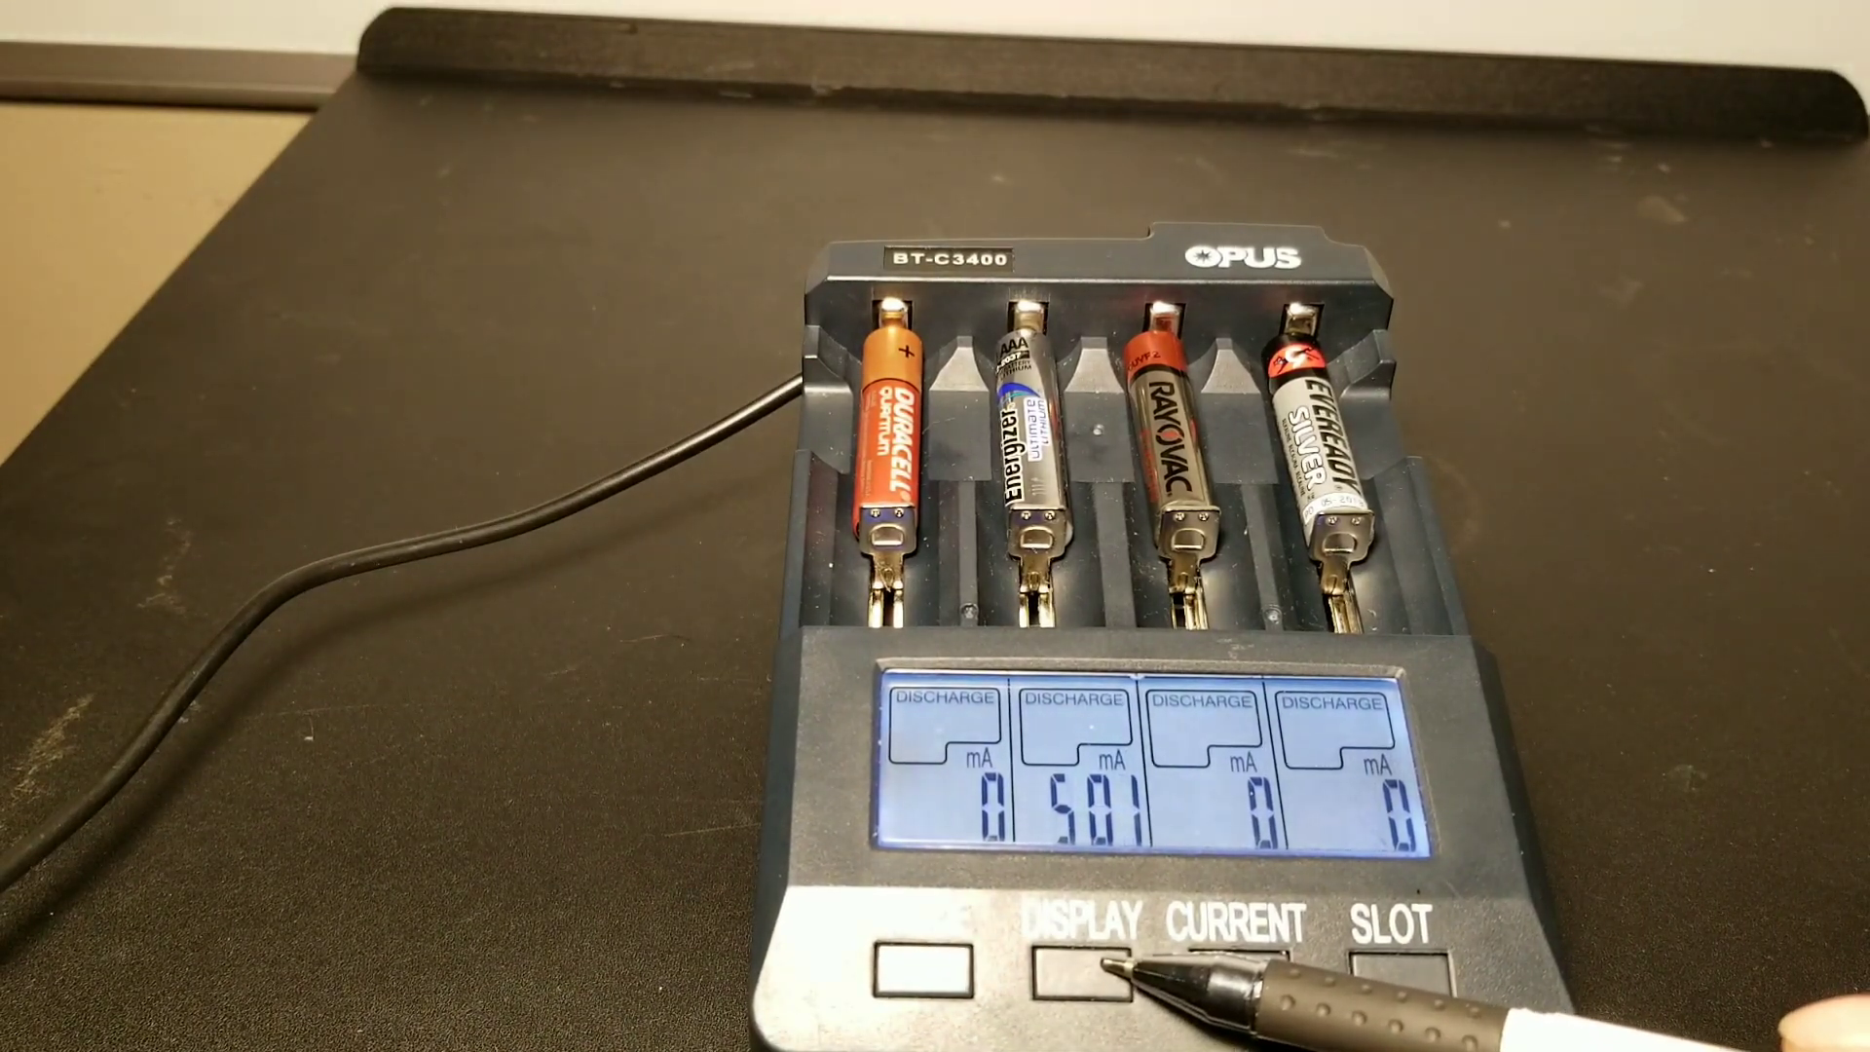
left_click(1083, 966)
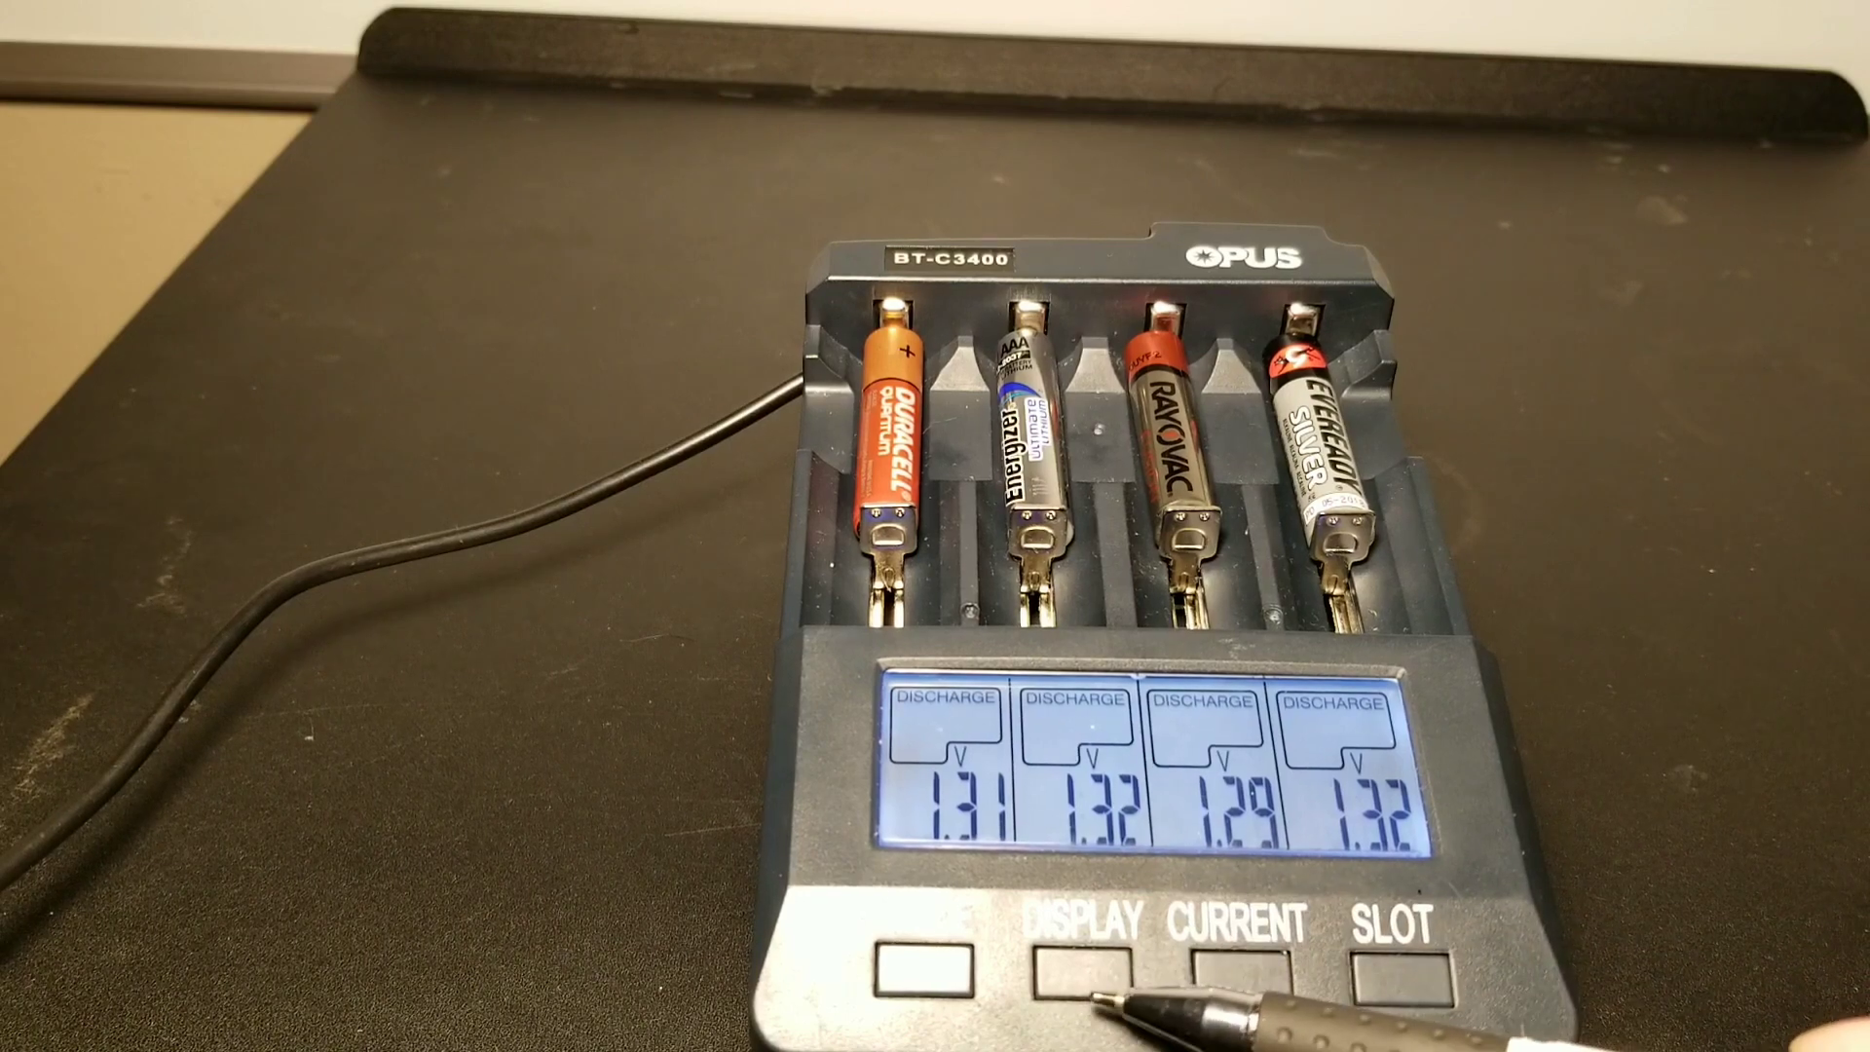
left_click(1079, 964)
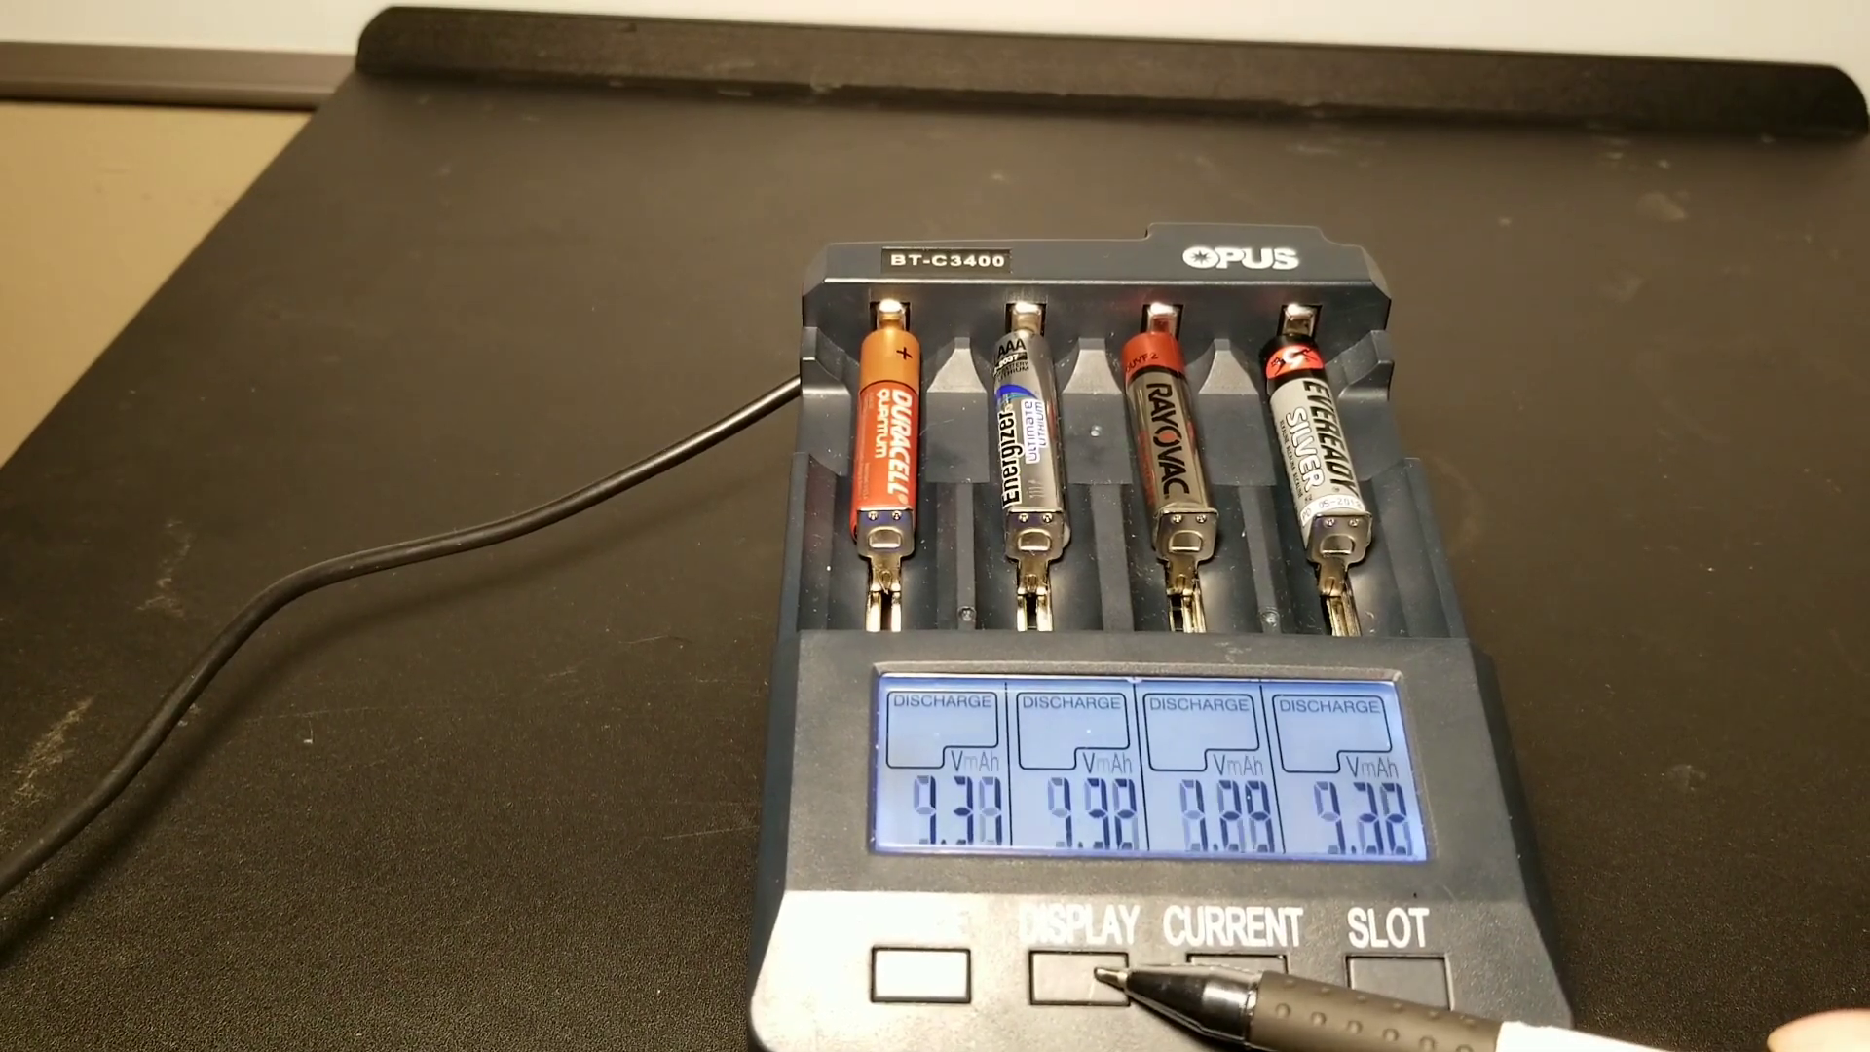
left_click(1080, 972)
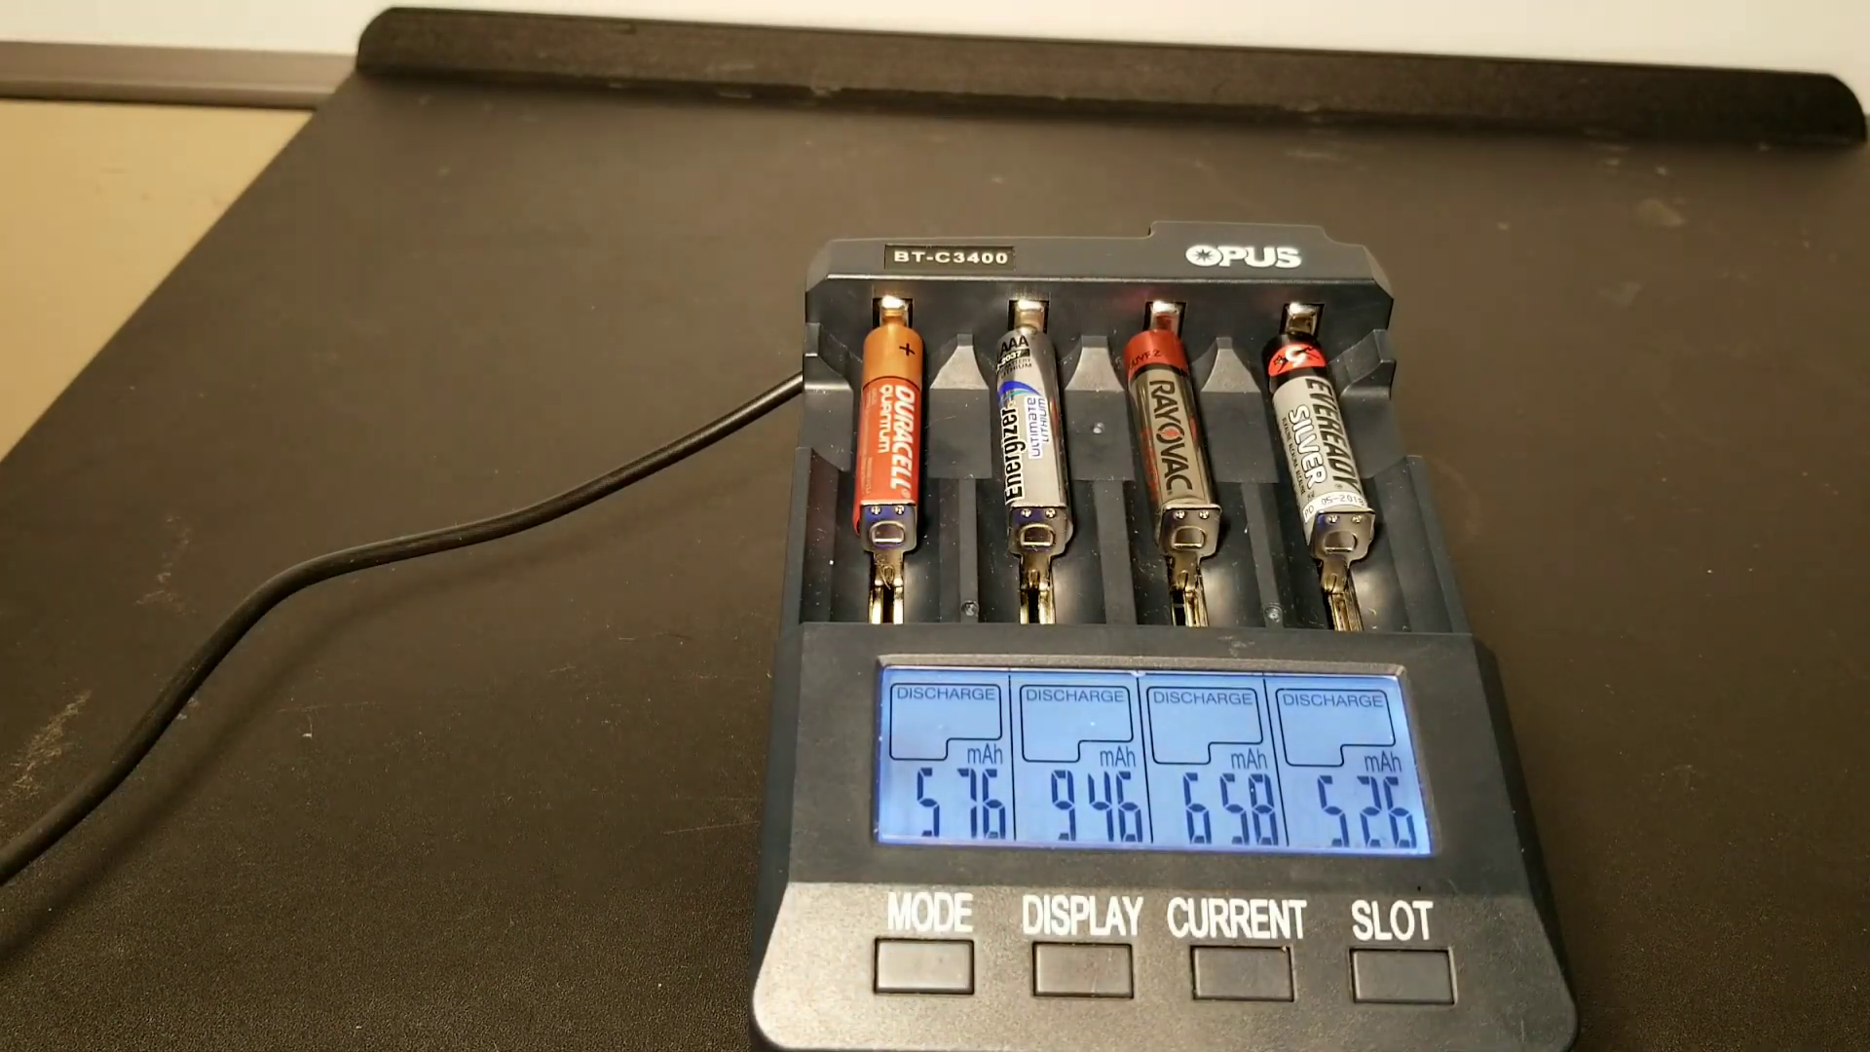
left_click(1079, 964)
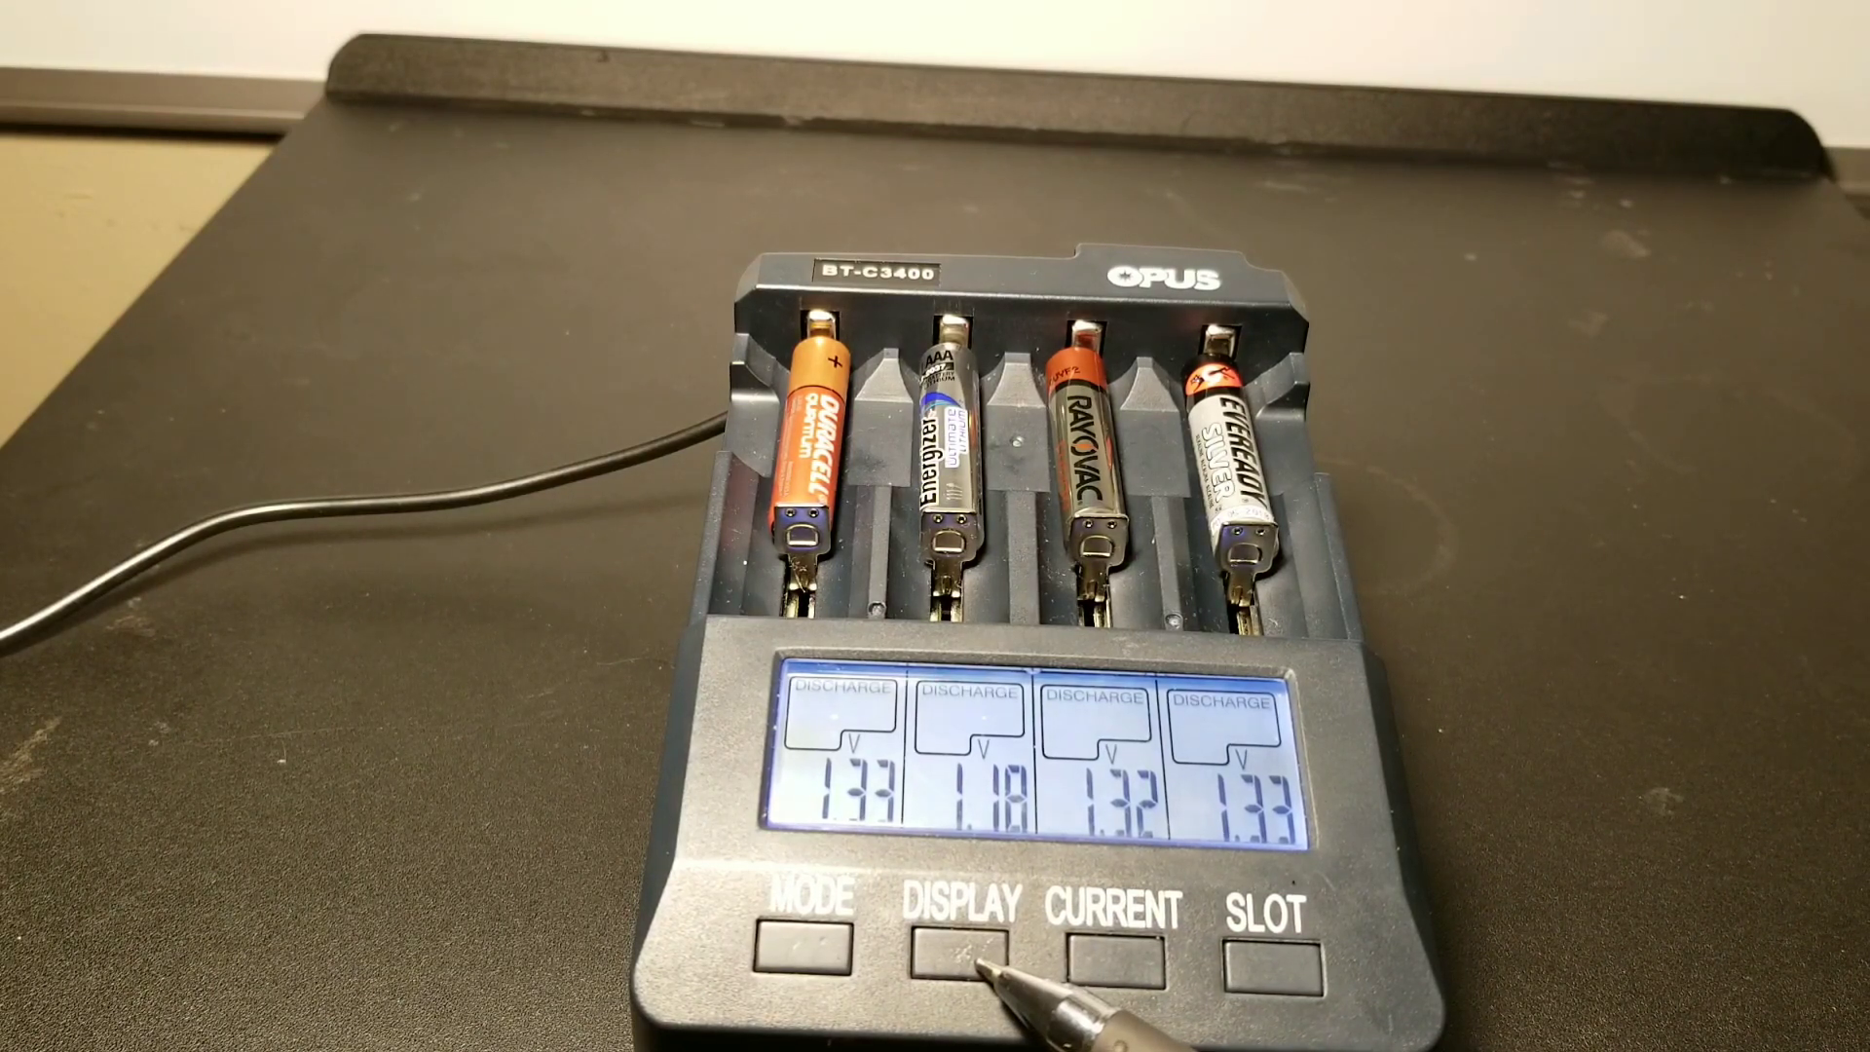
left_click(967, 914)
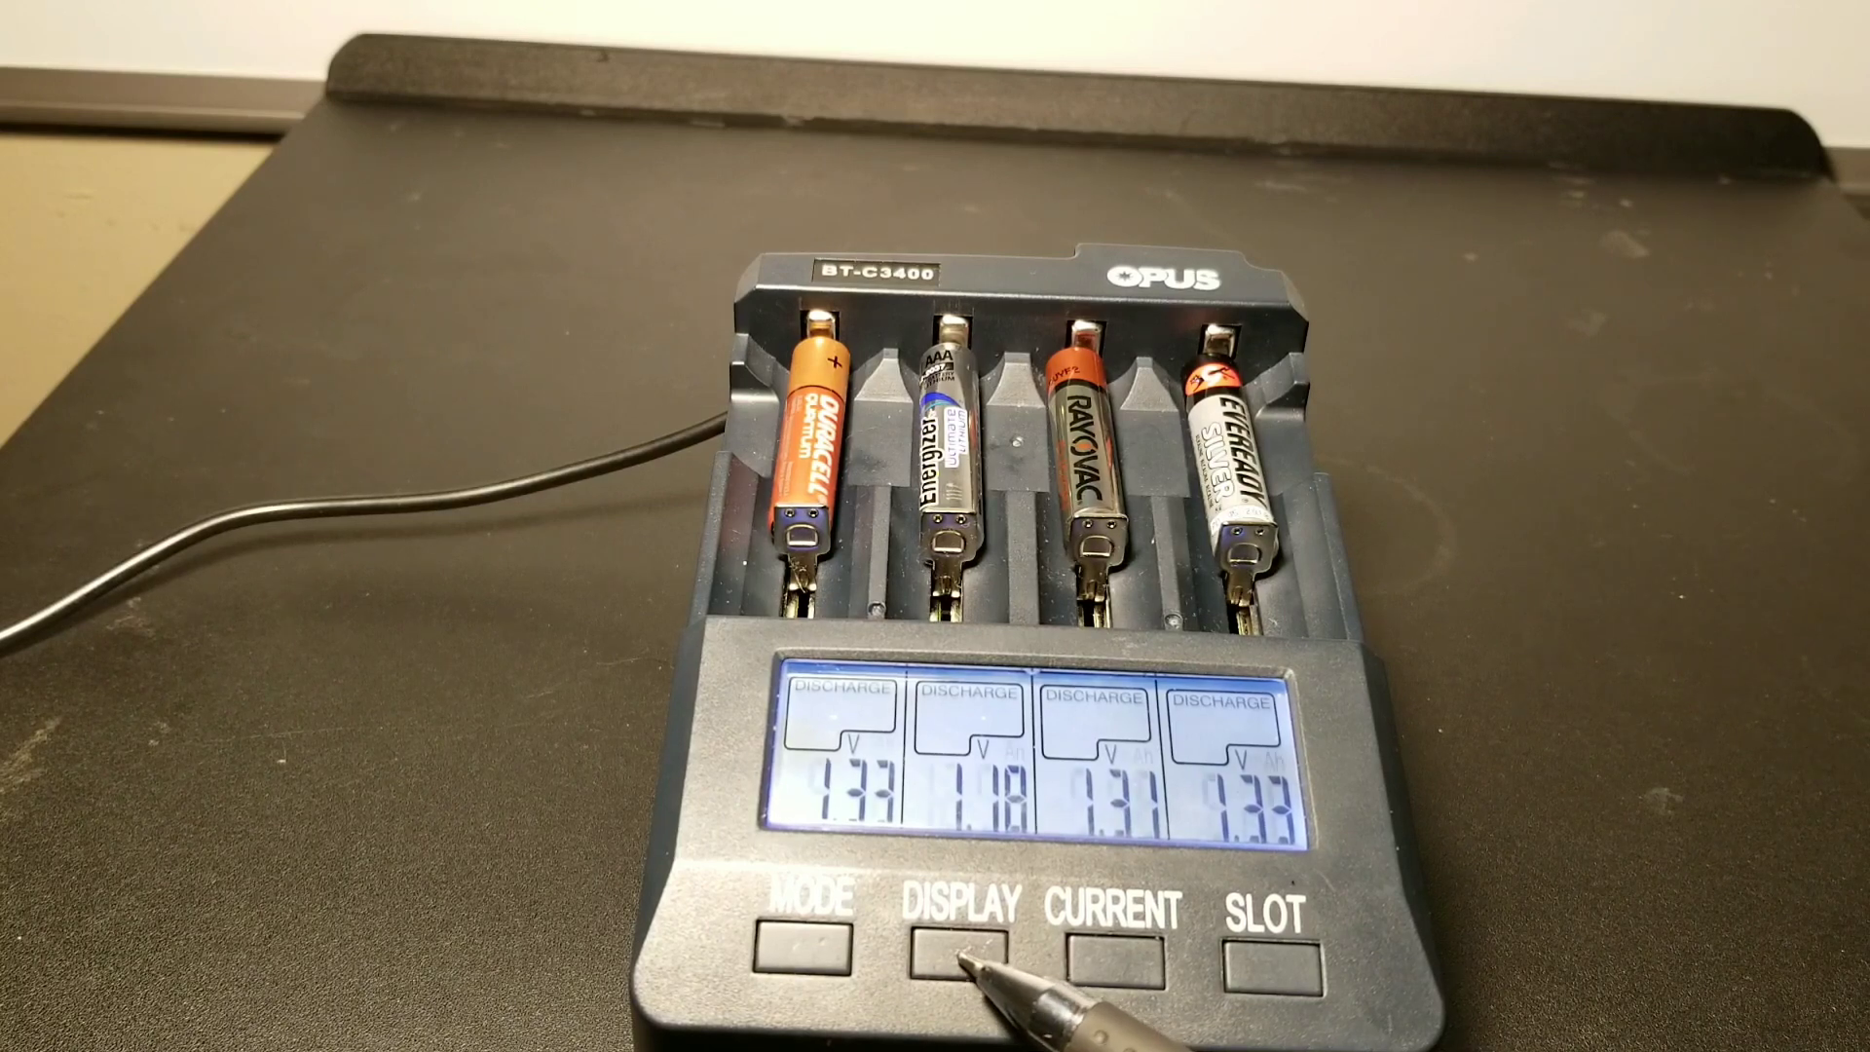
left_click(964, 943)
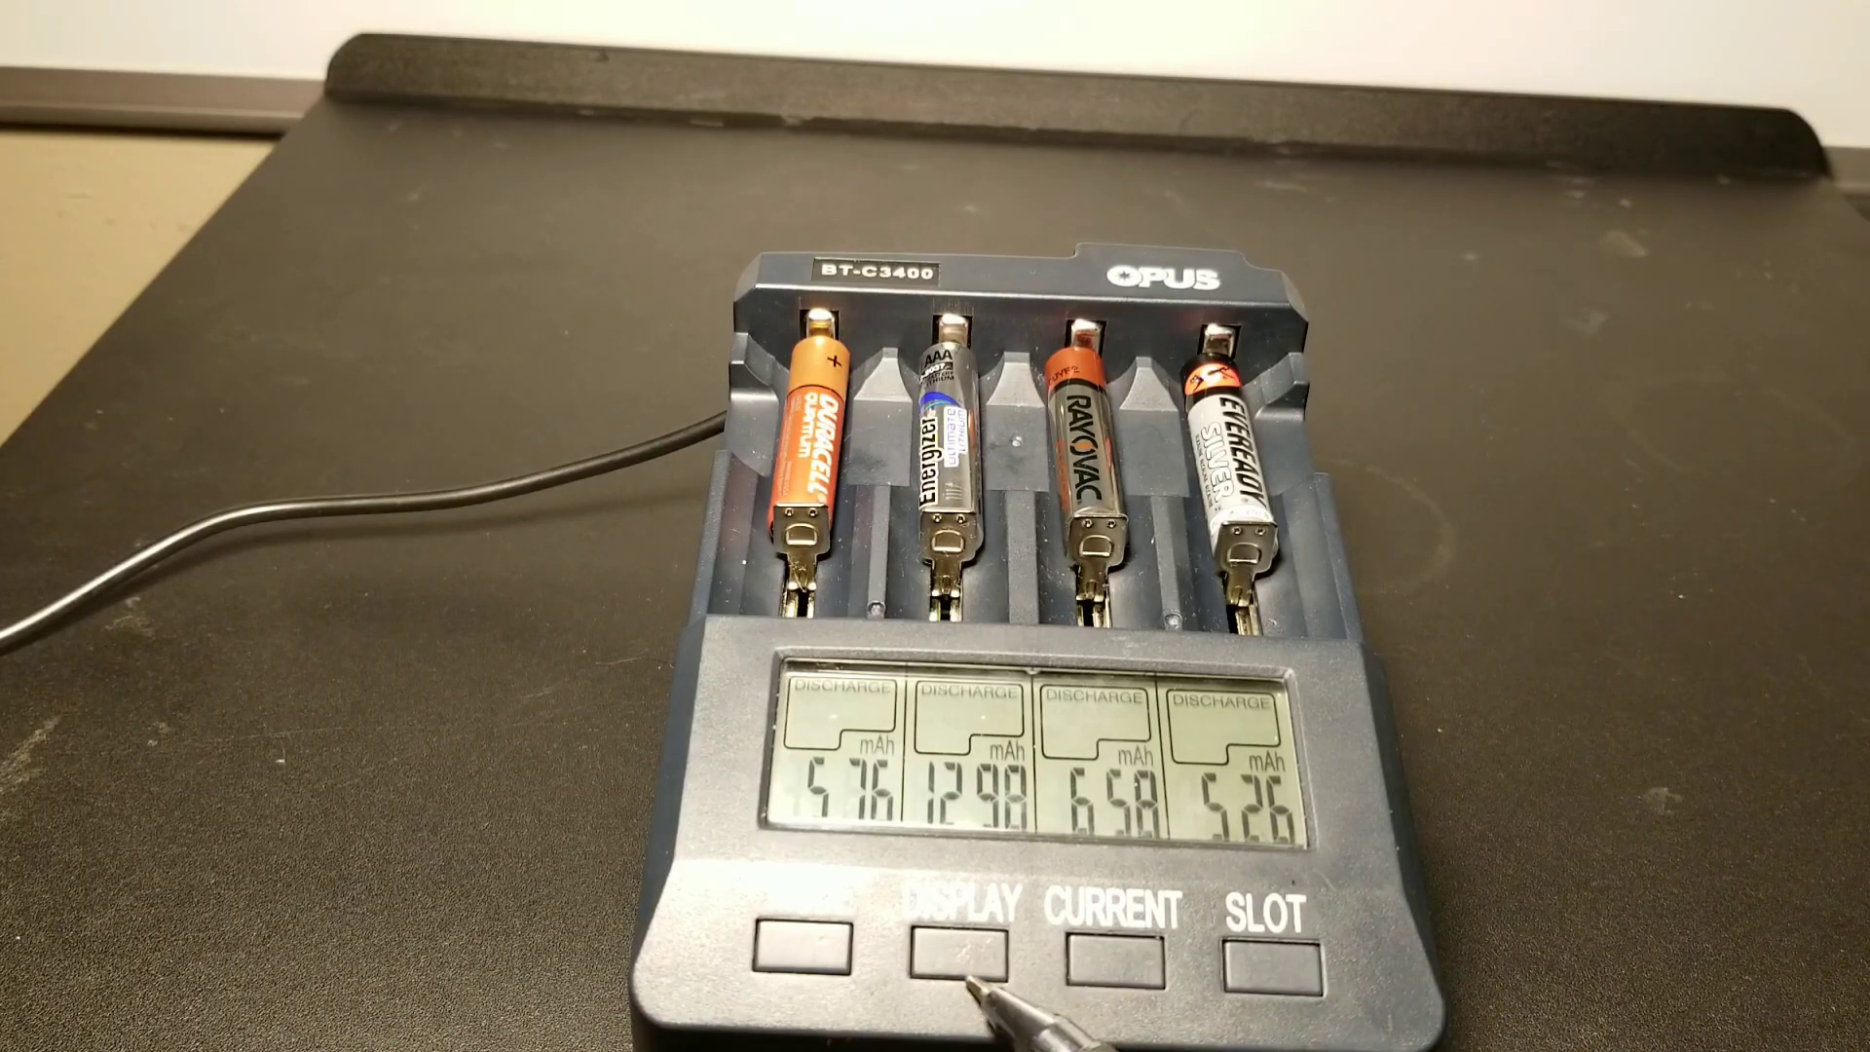
left_click(961, 937)
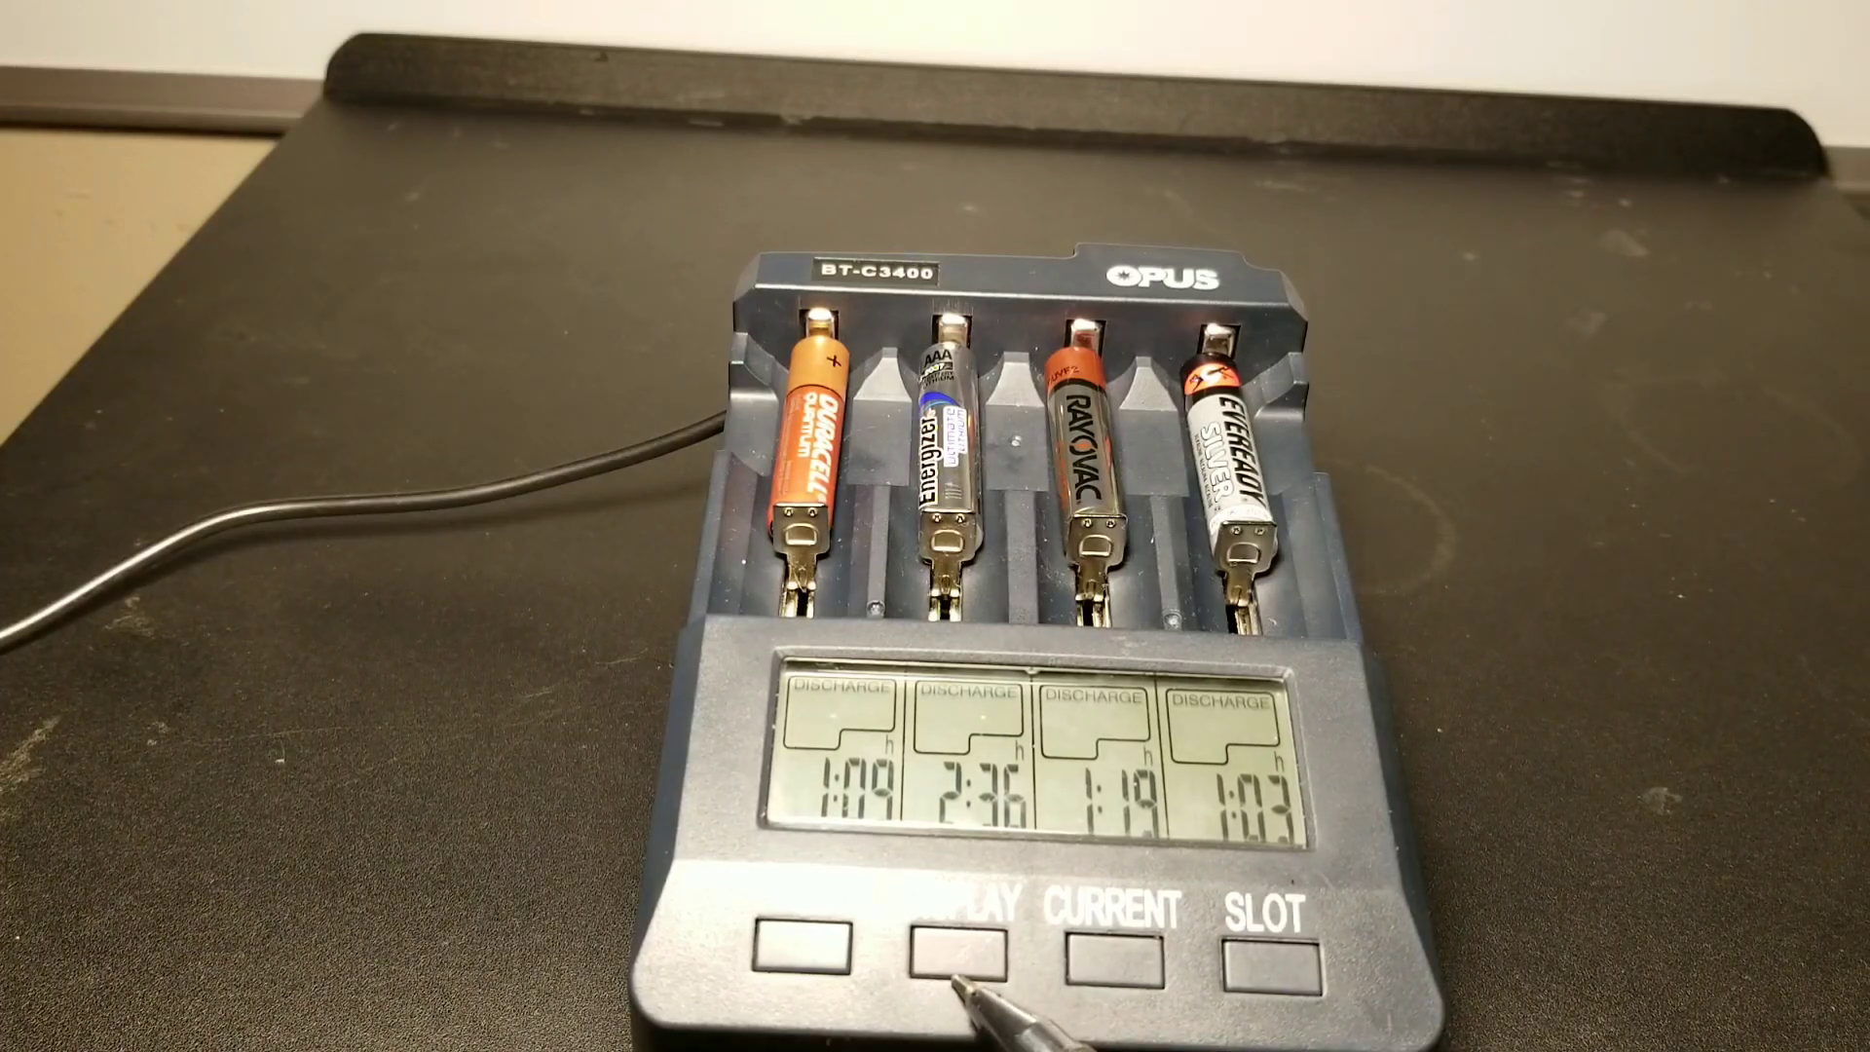
left_click(943, 954)
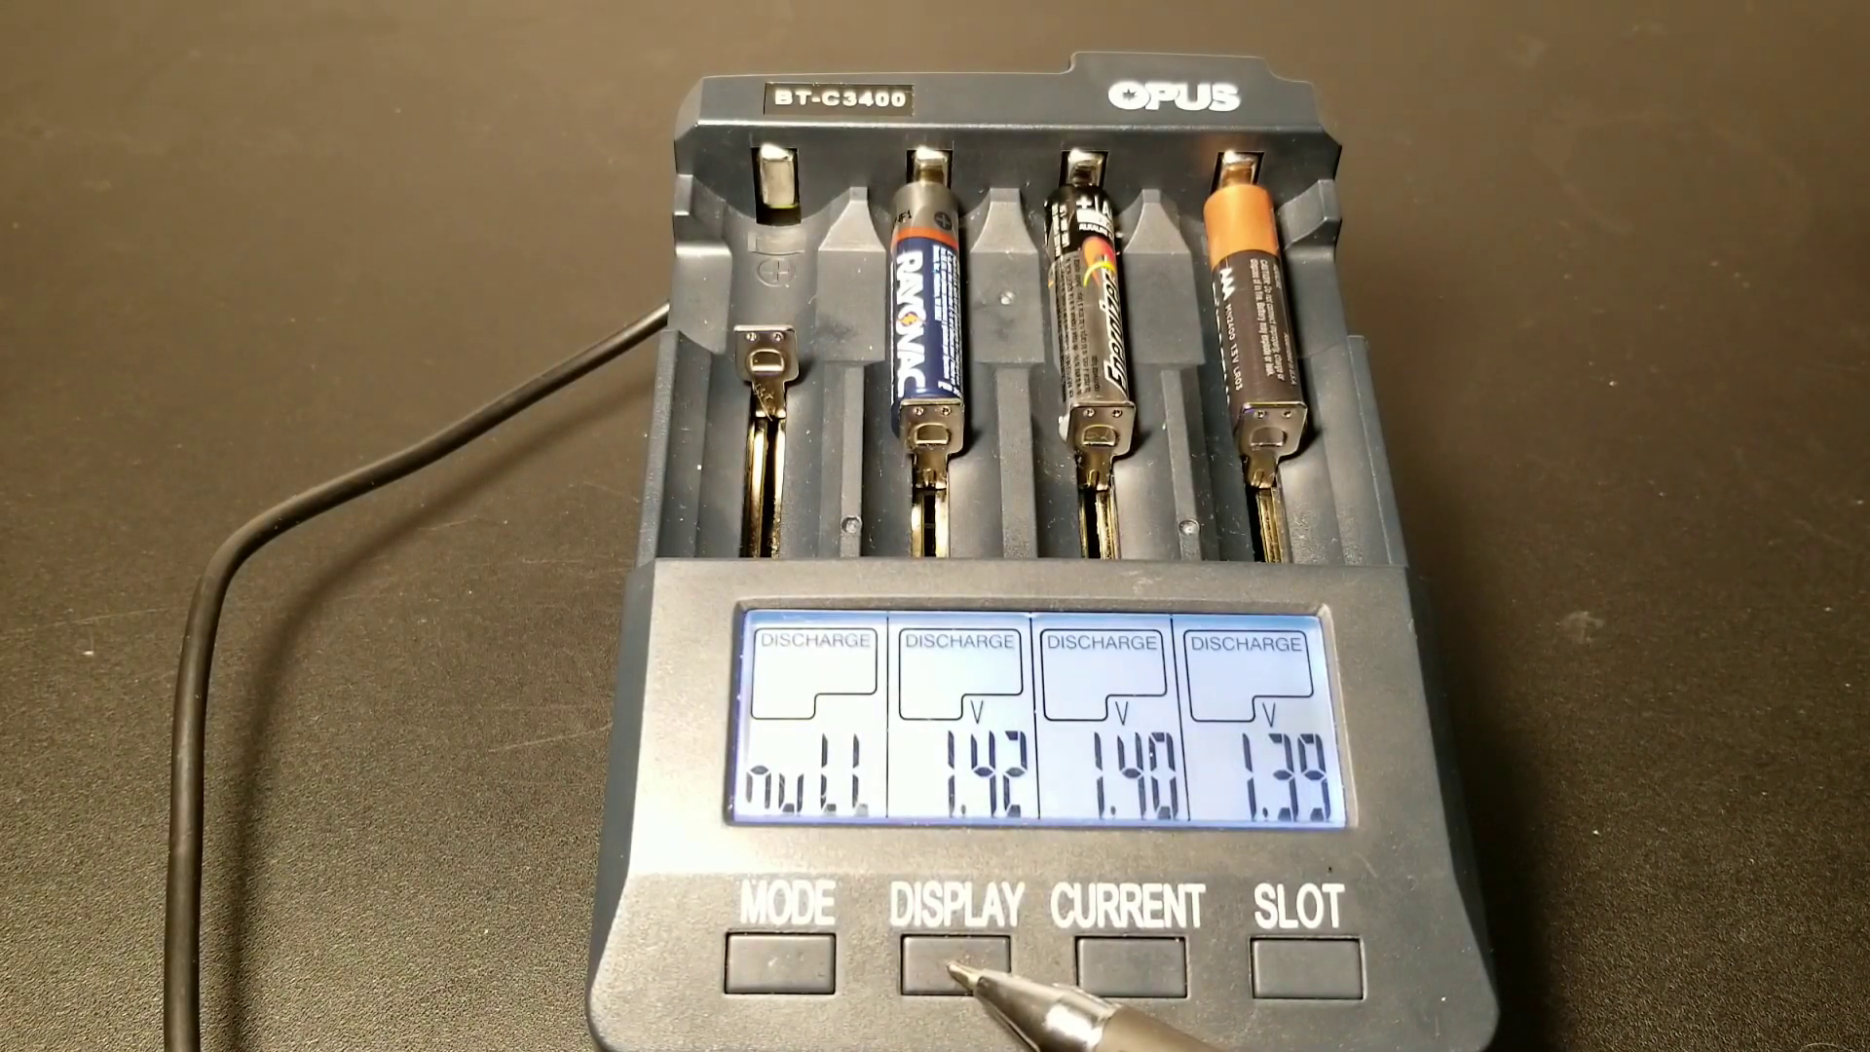
left_click(963, 944)
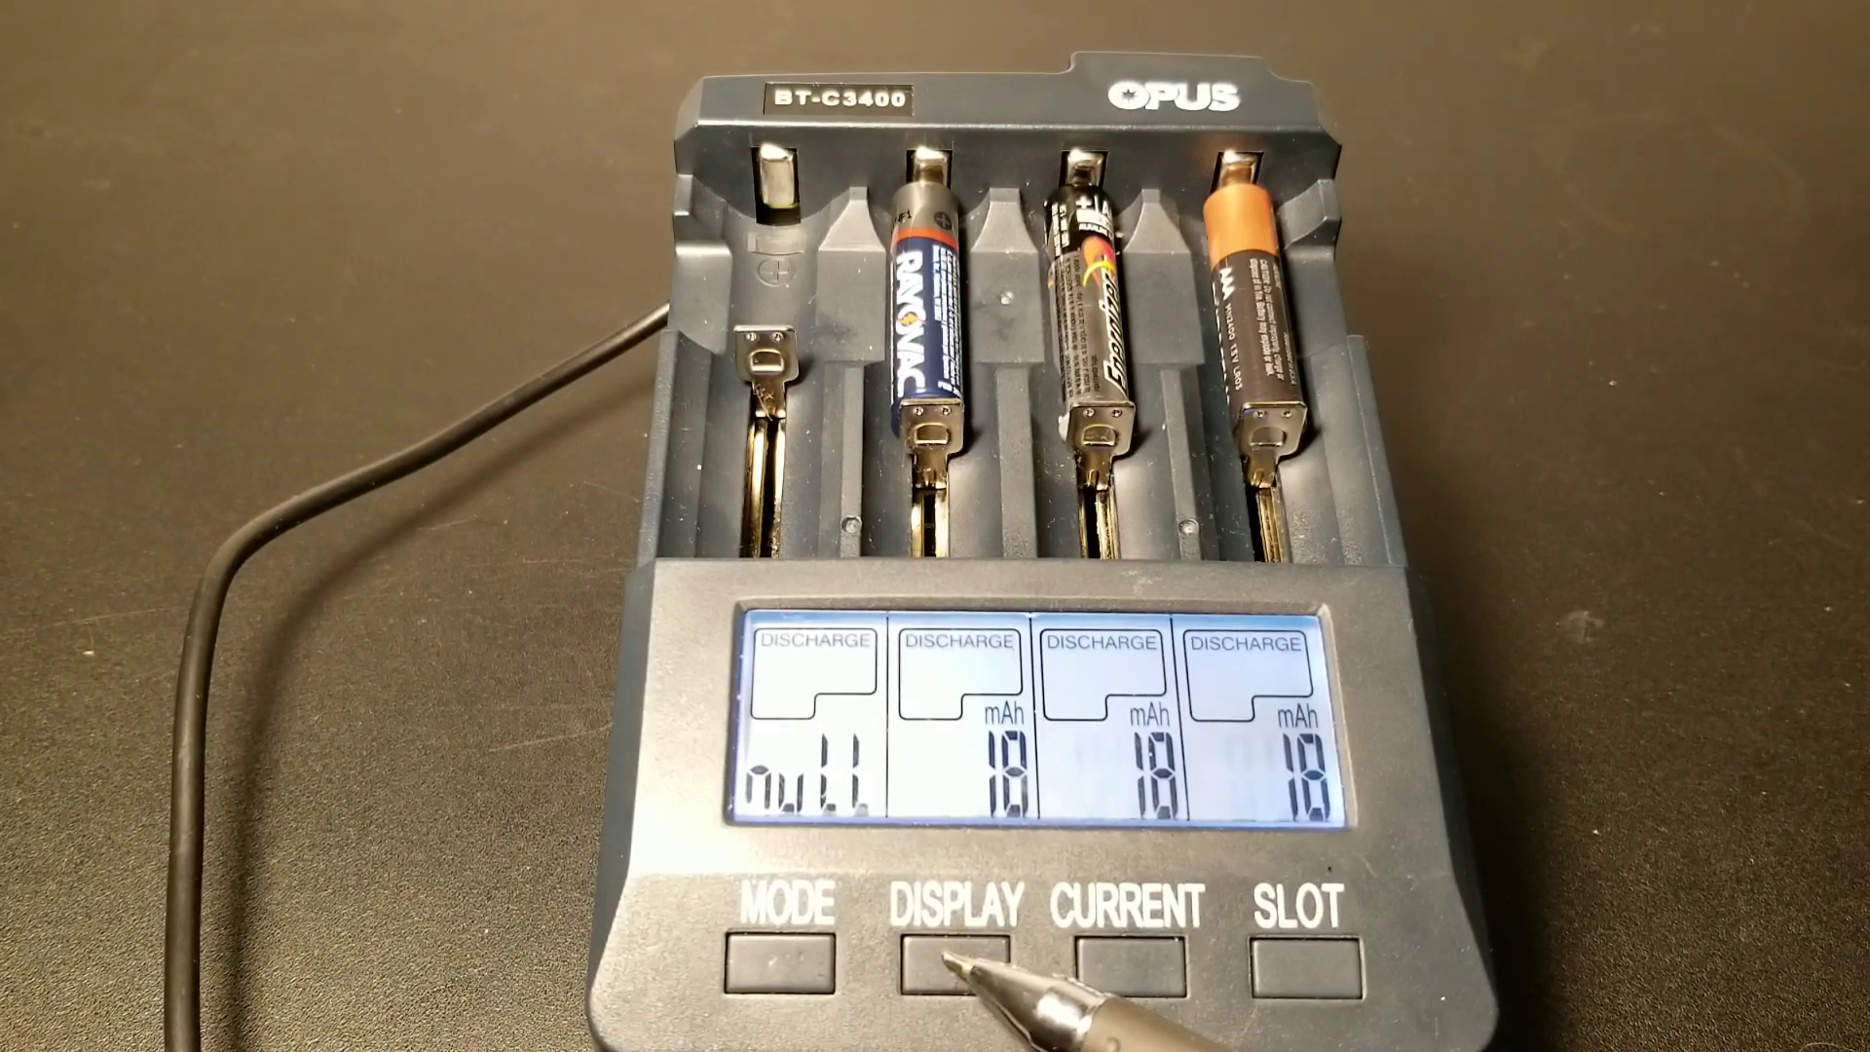
left_click(961, 976)
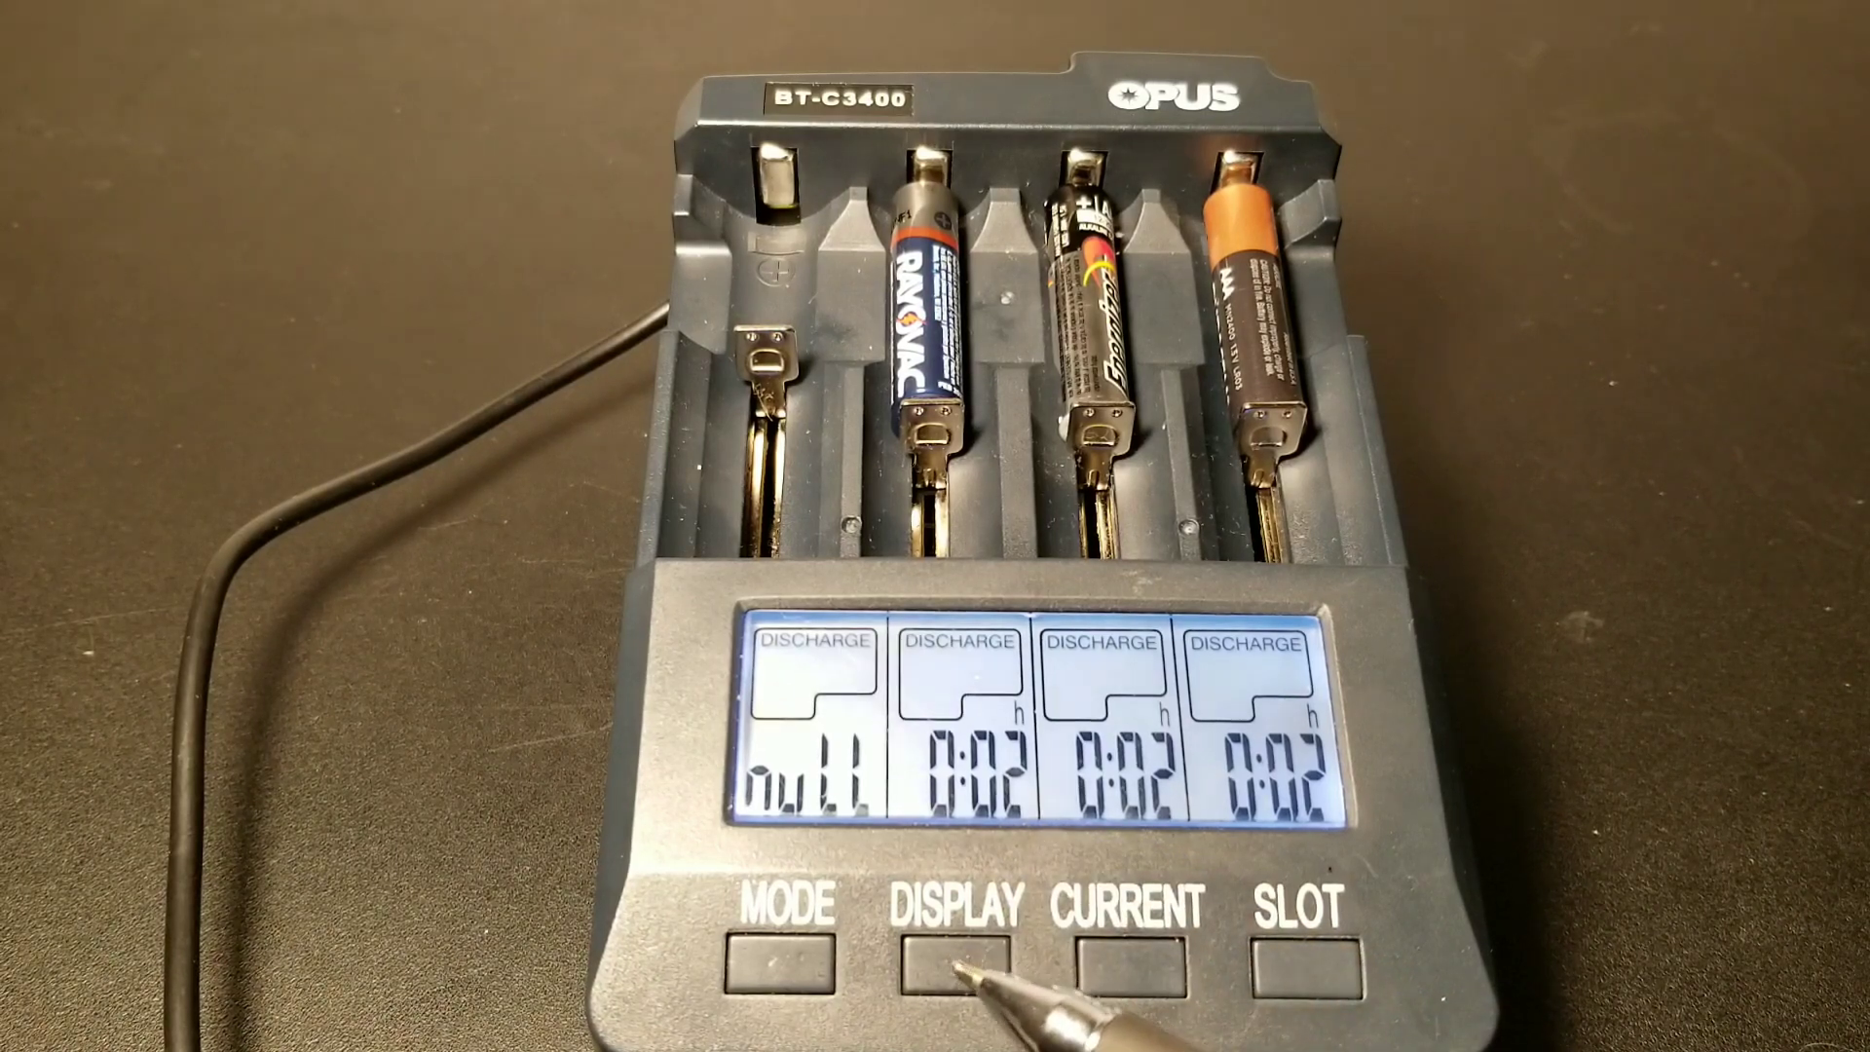
left_click(959, 956)
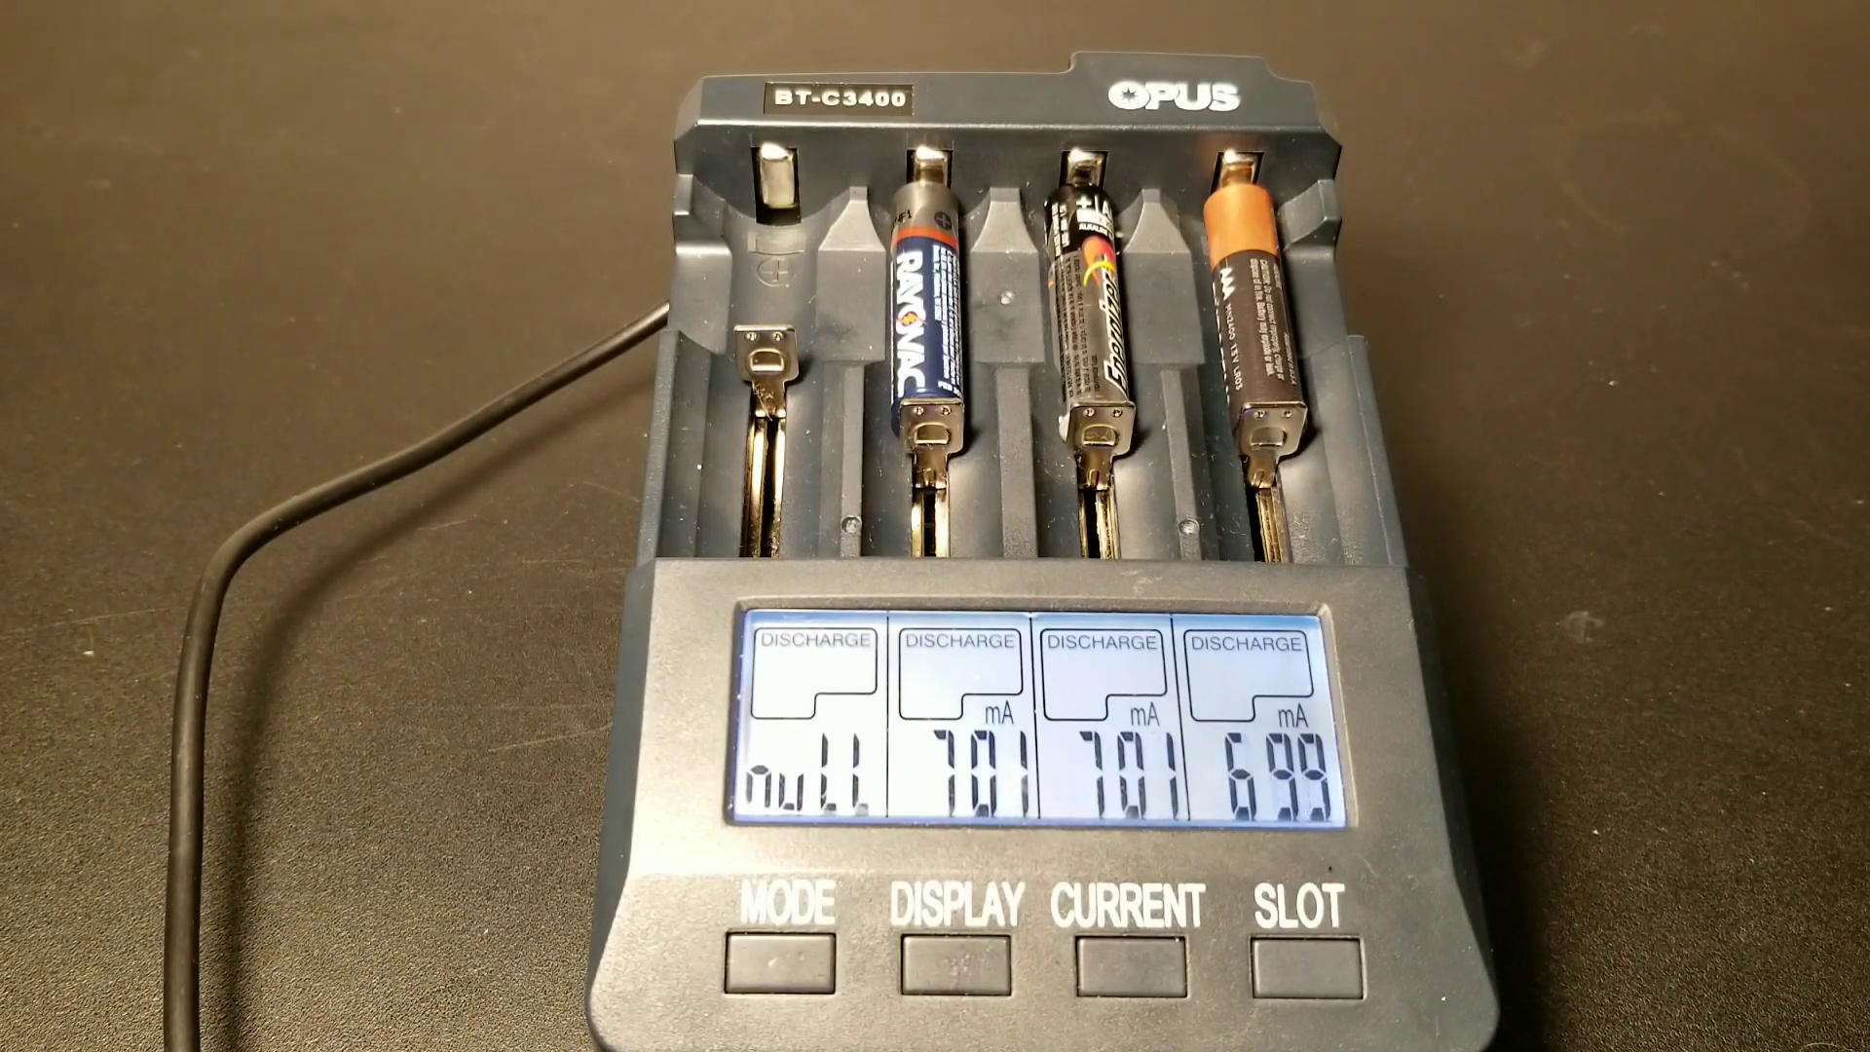
left_click(966, 967)
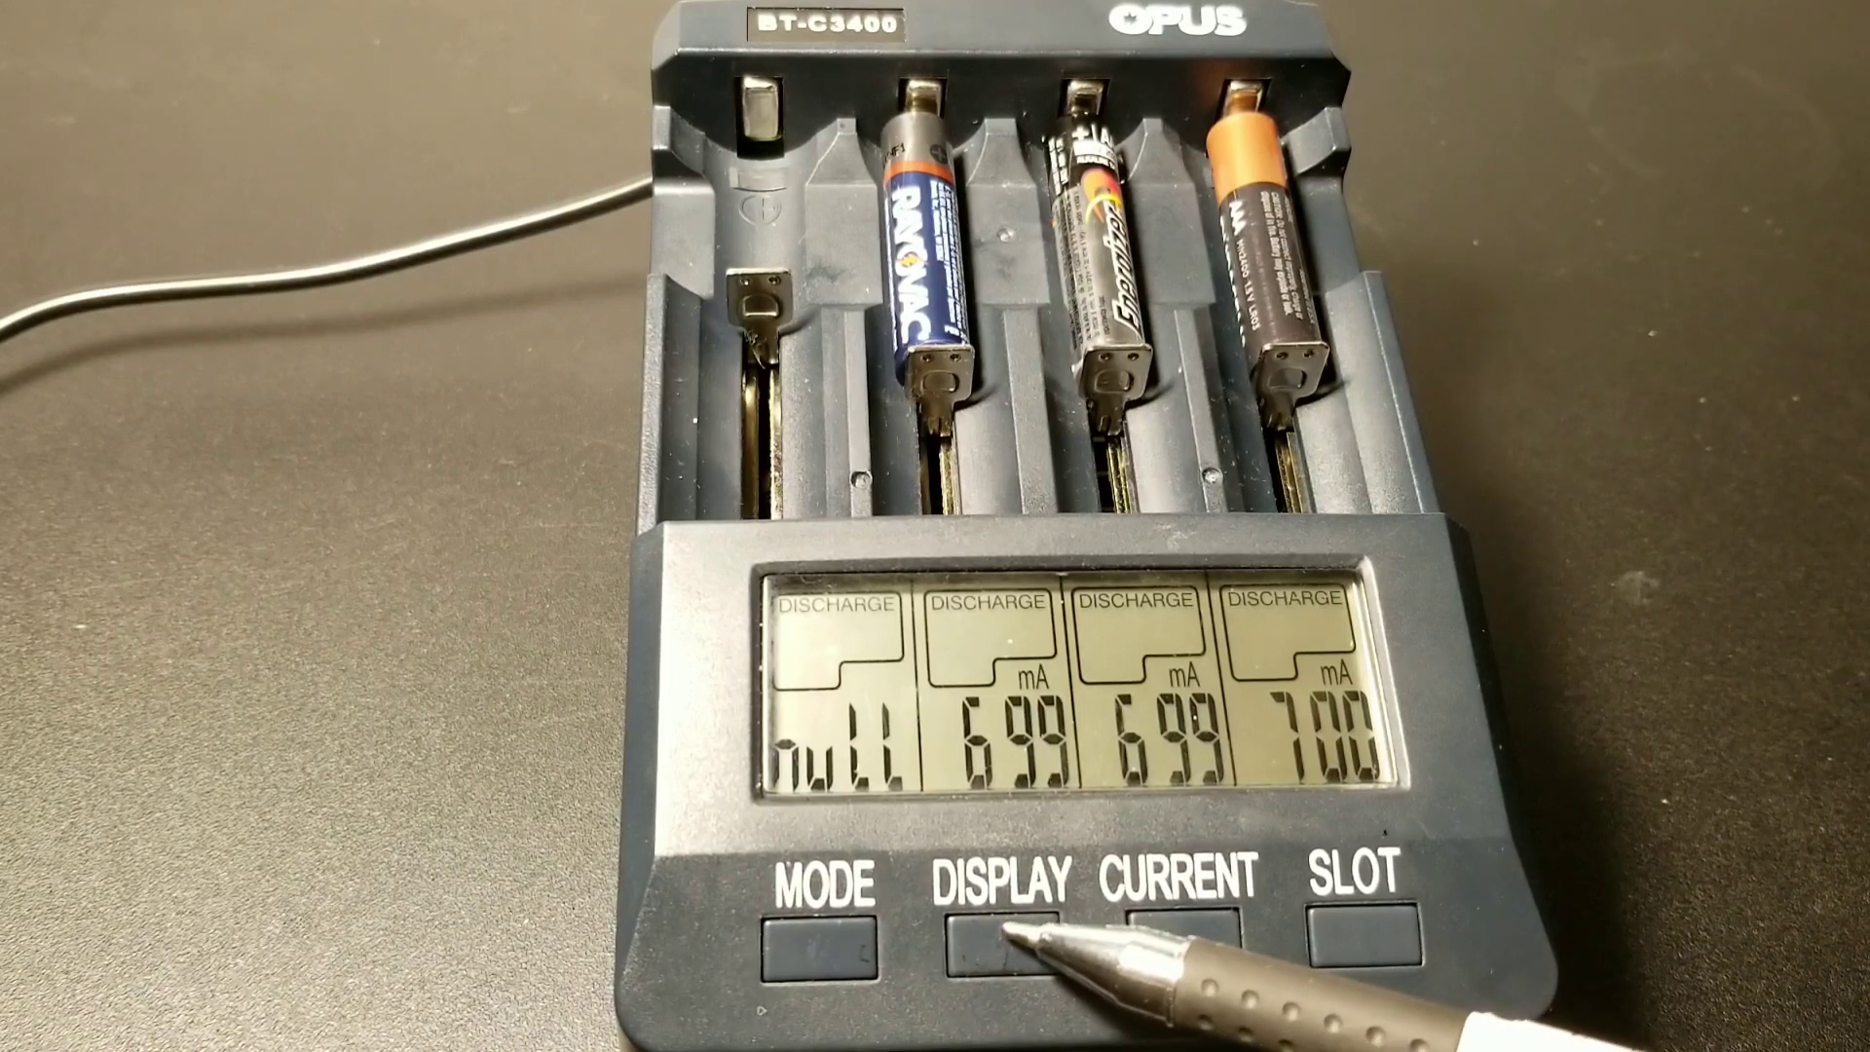
left_click(996, 937)
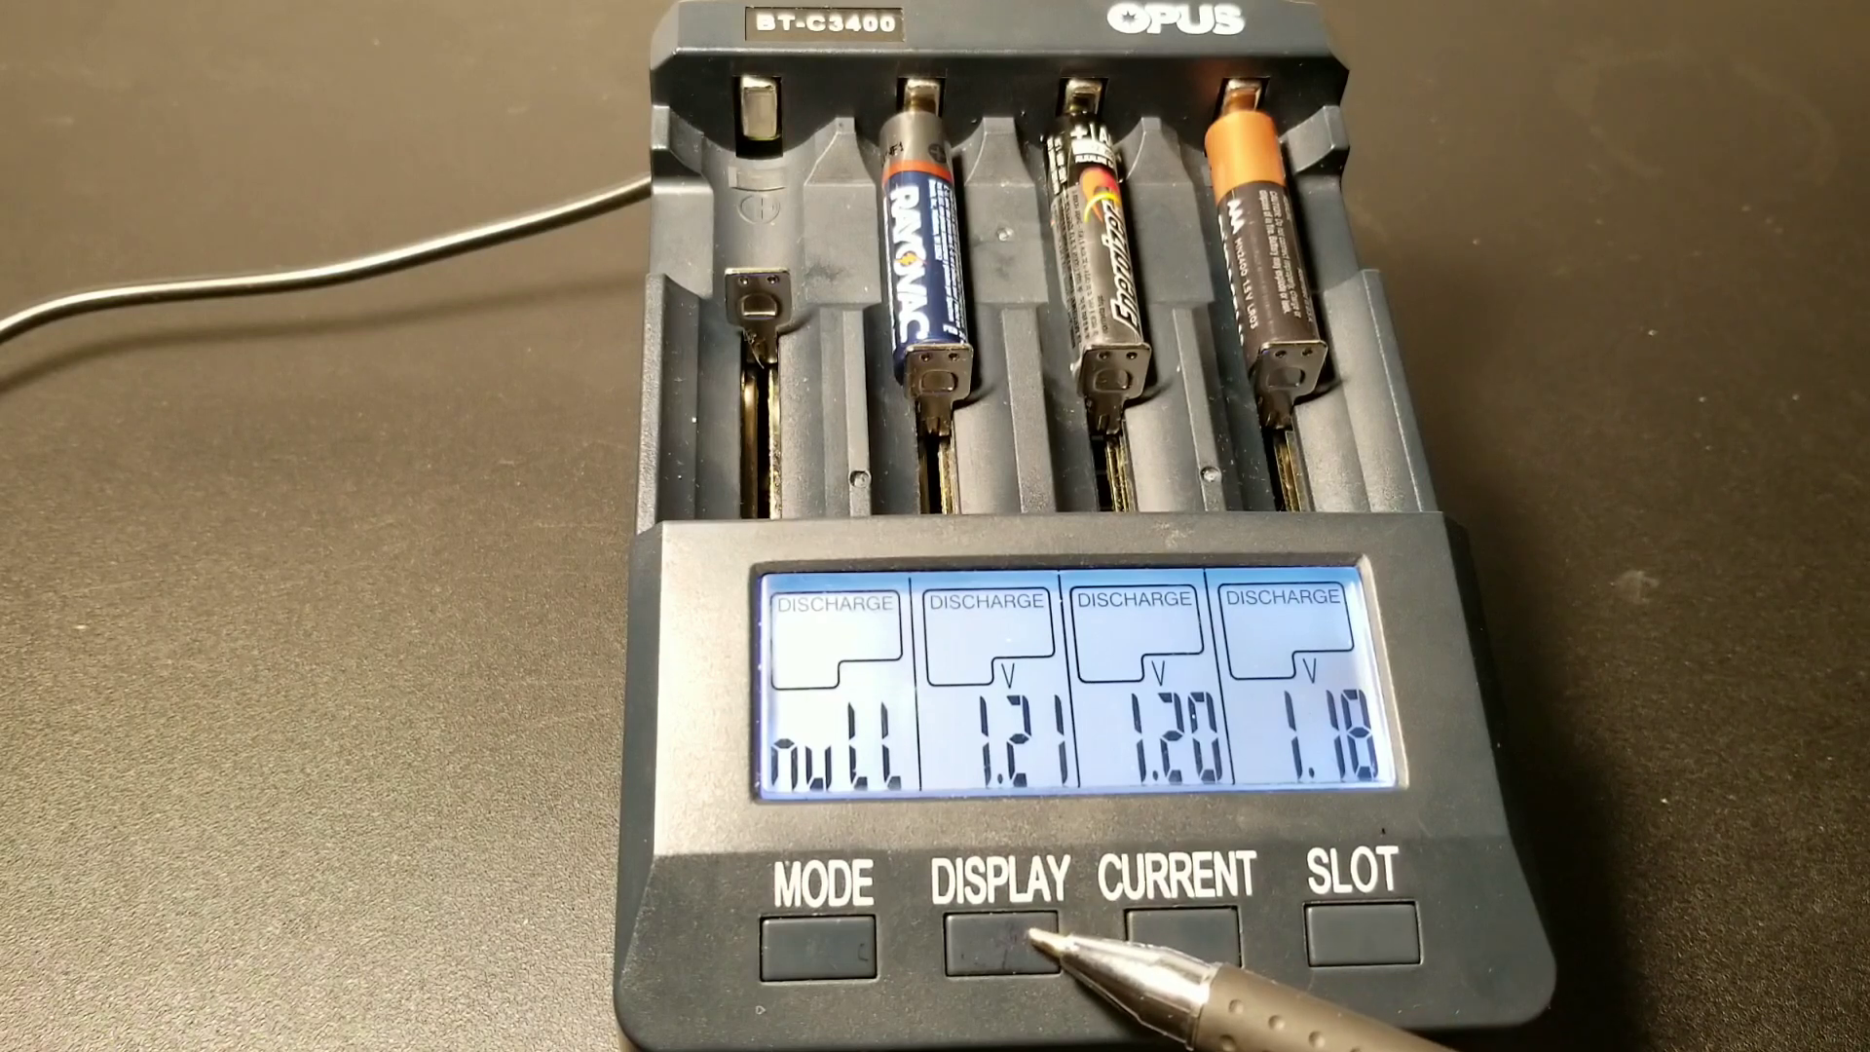
left_click(997, 929)
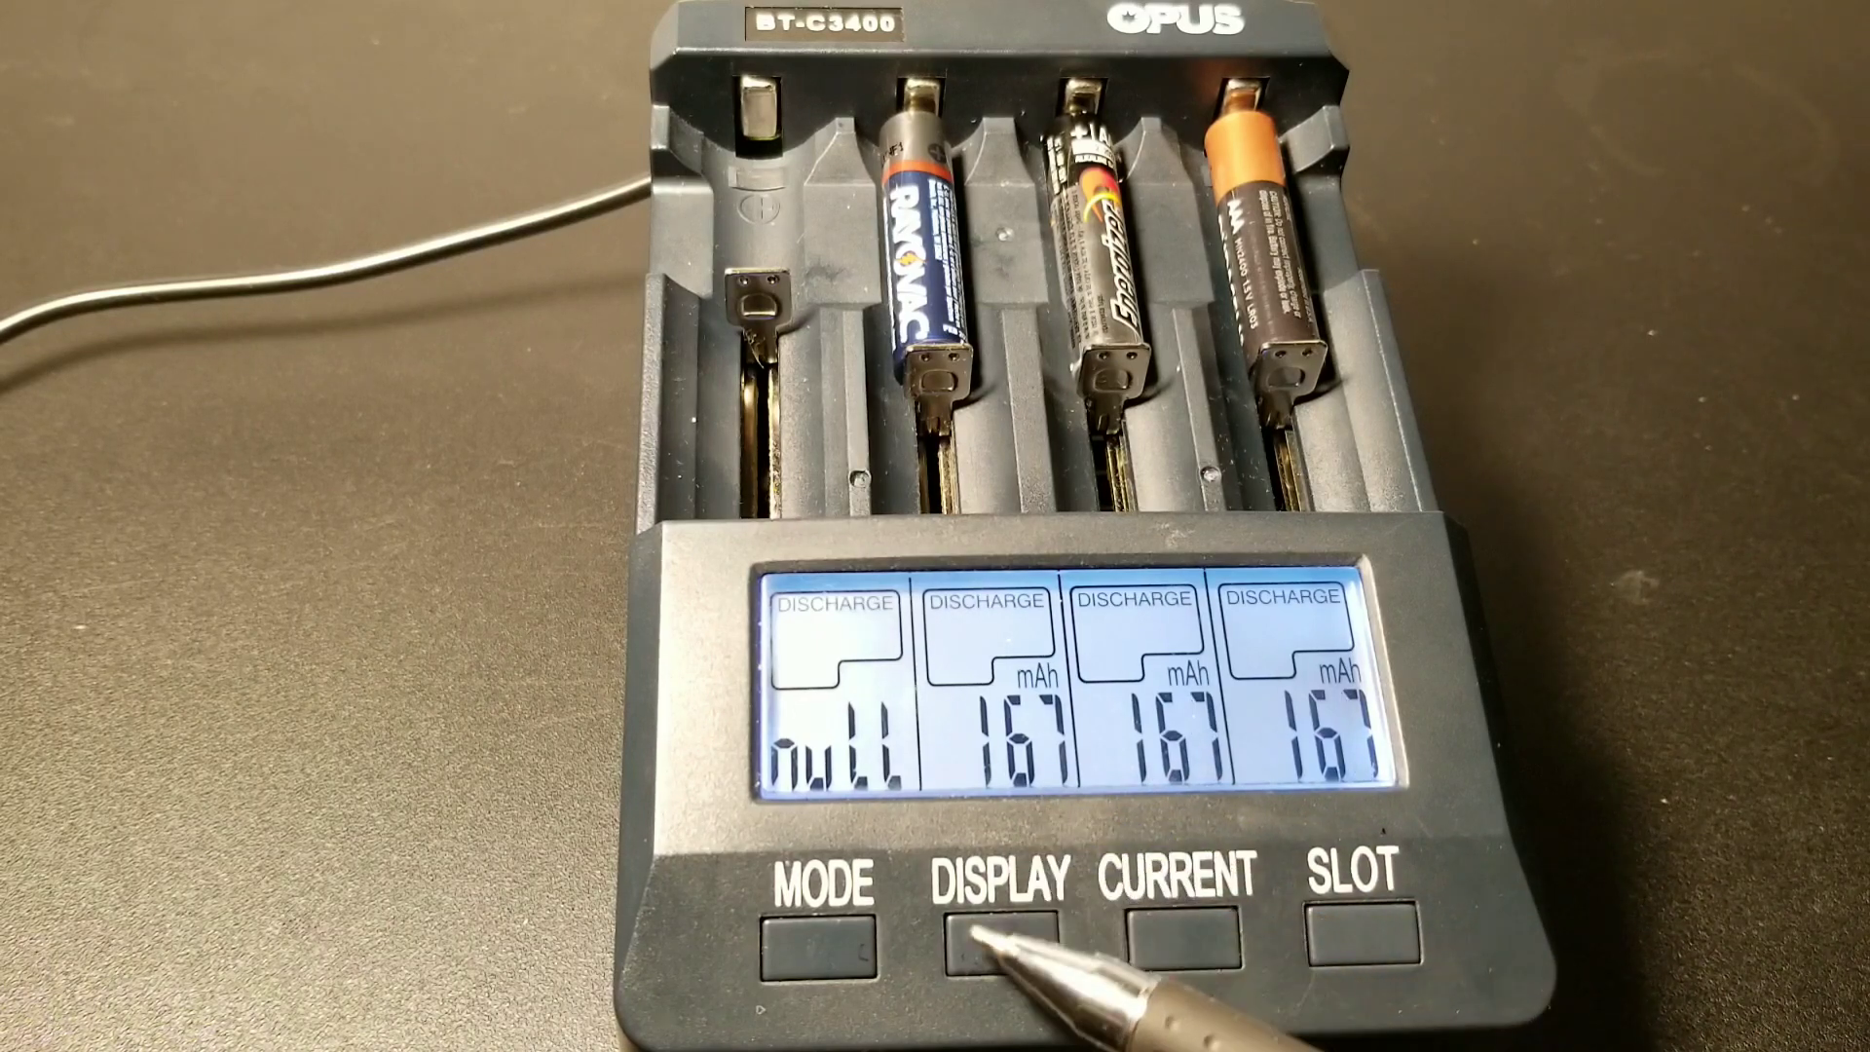
left_click(992, 933)
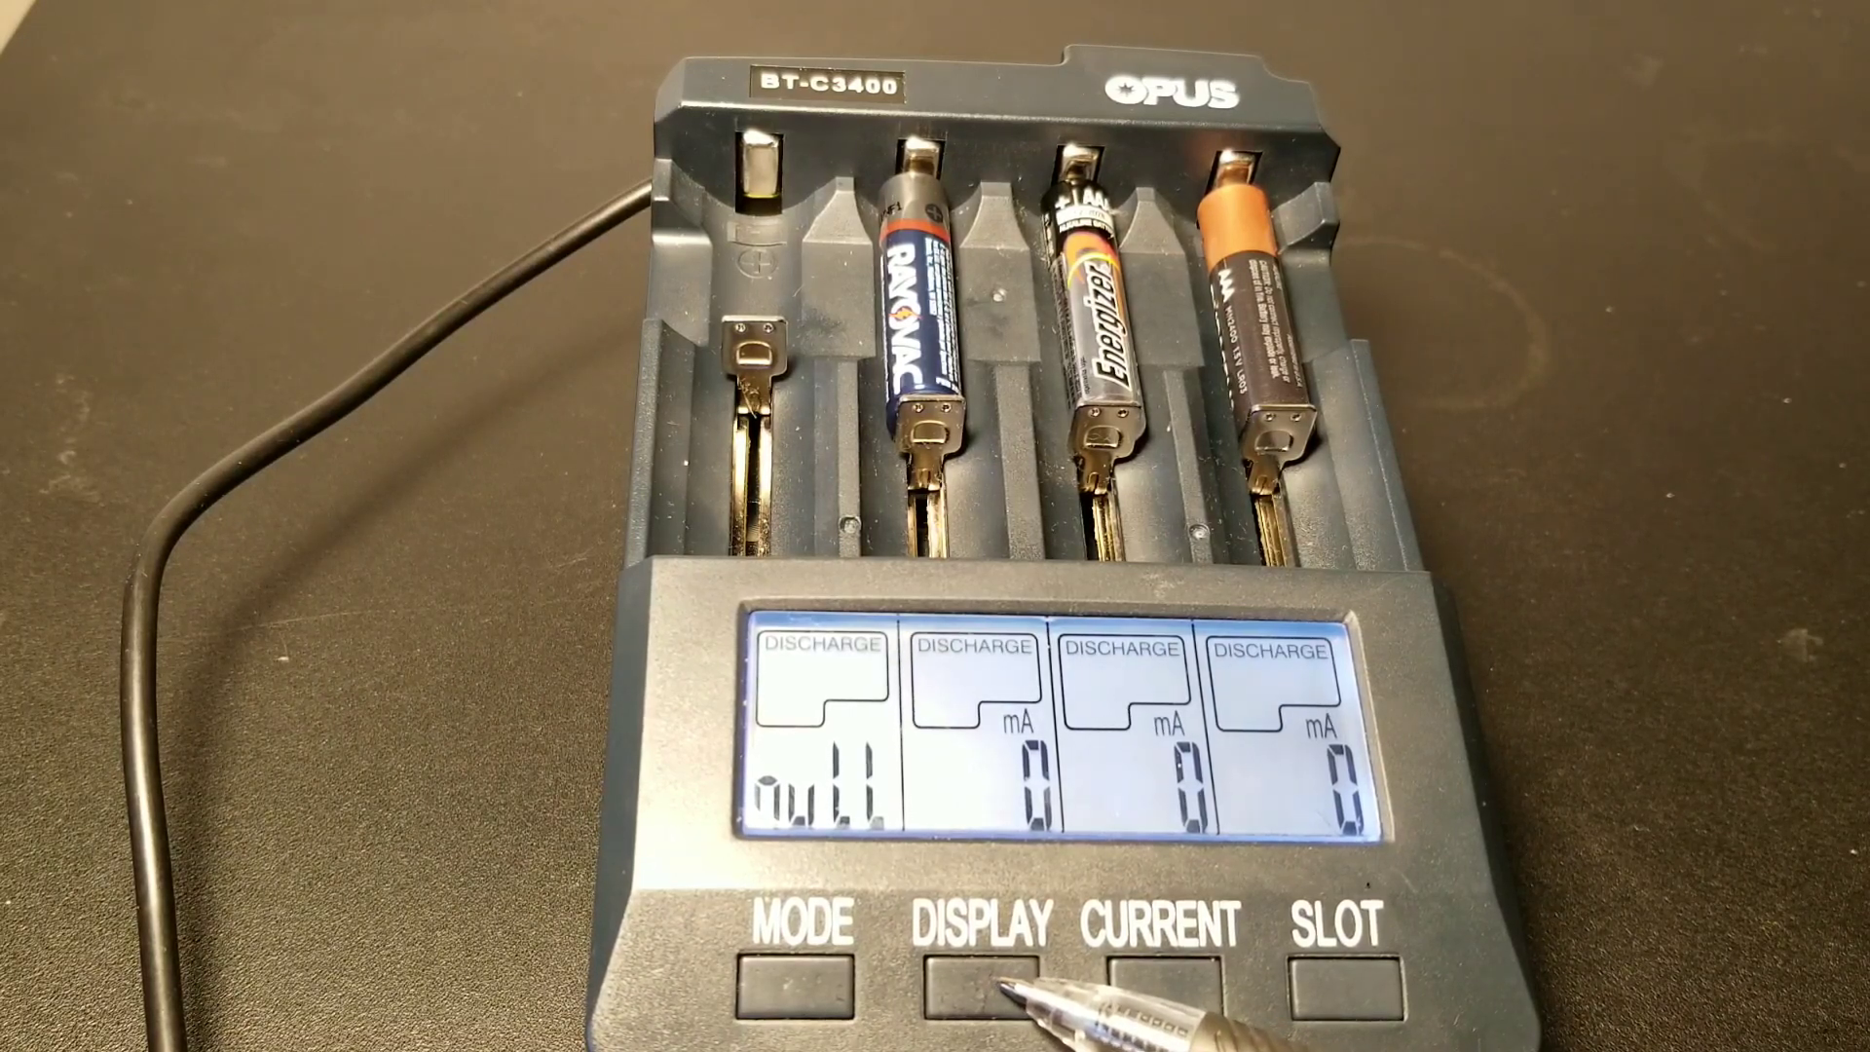
left_click(976, 976)
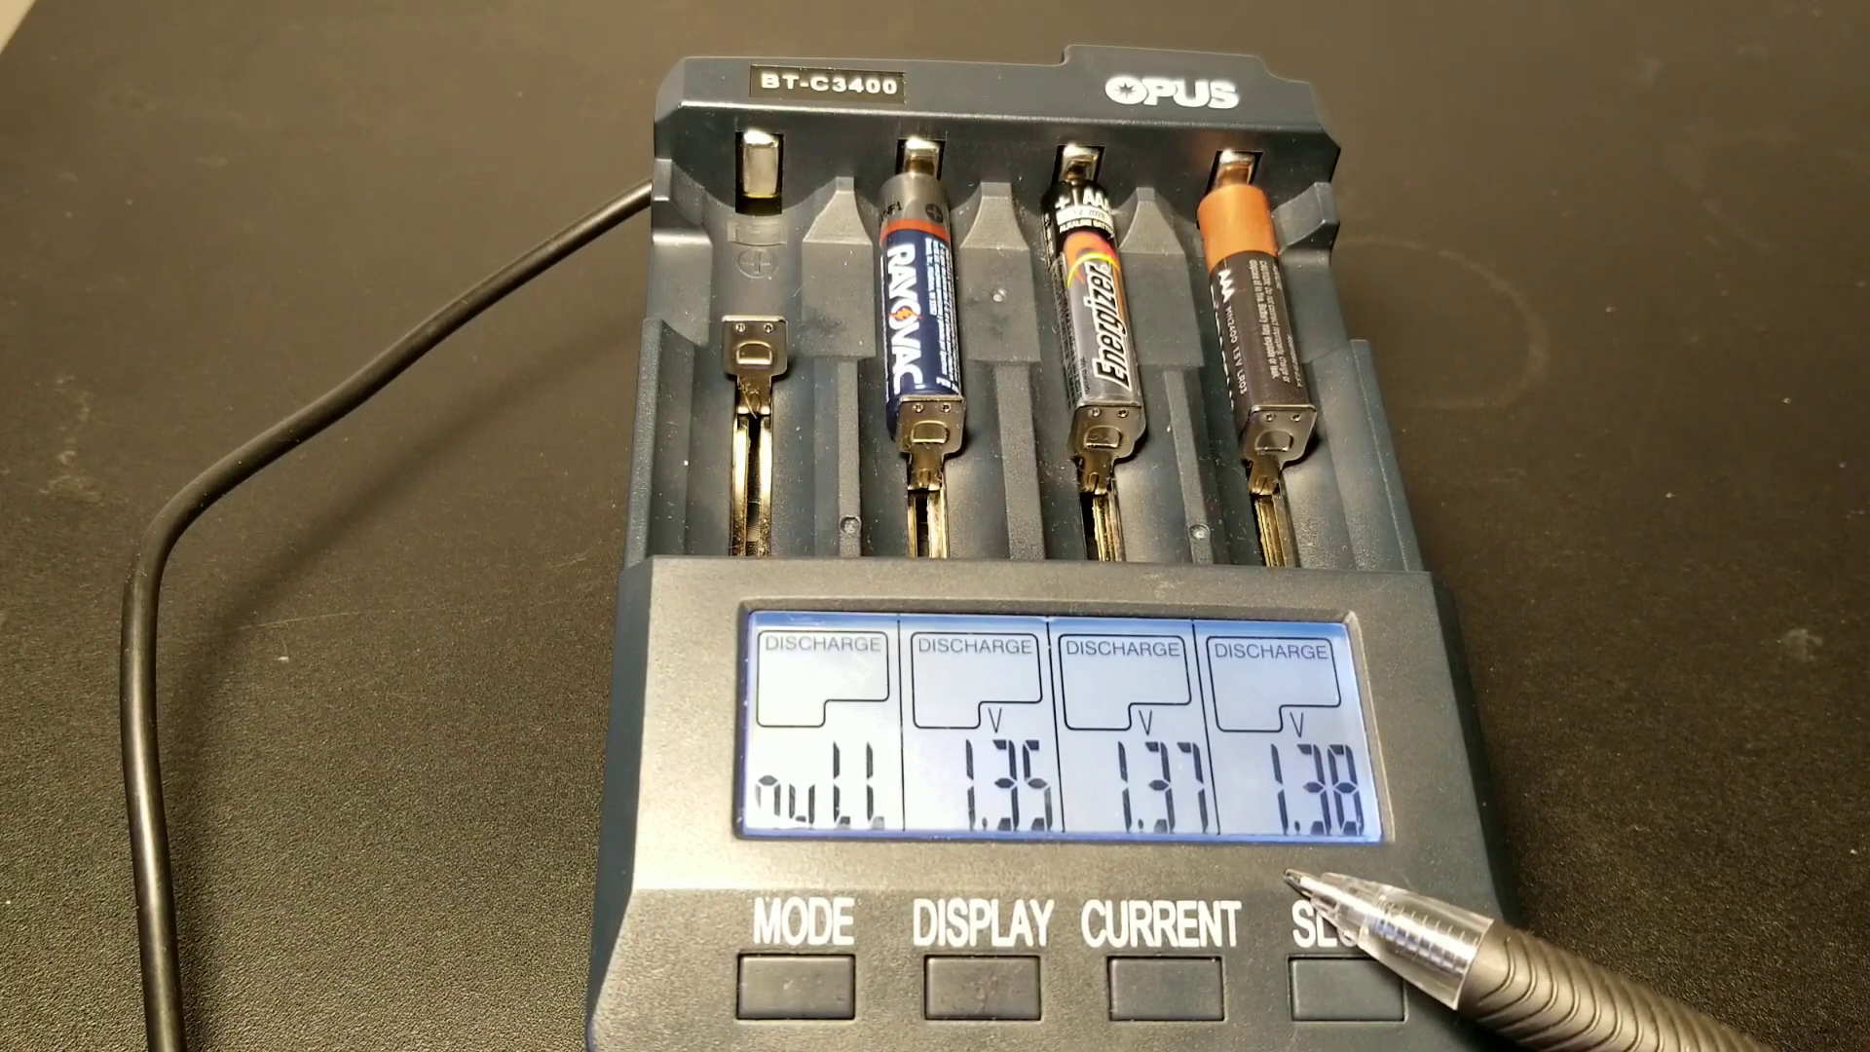
mouse_move(1050, 1001)
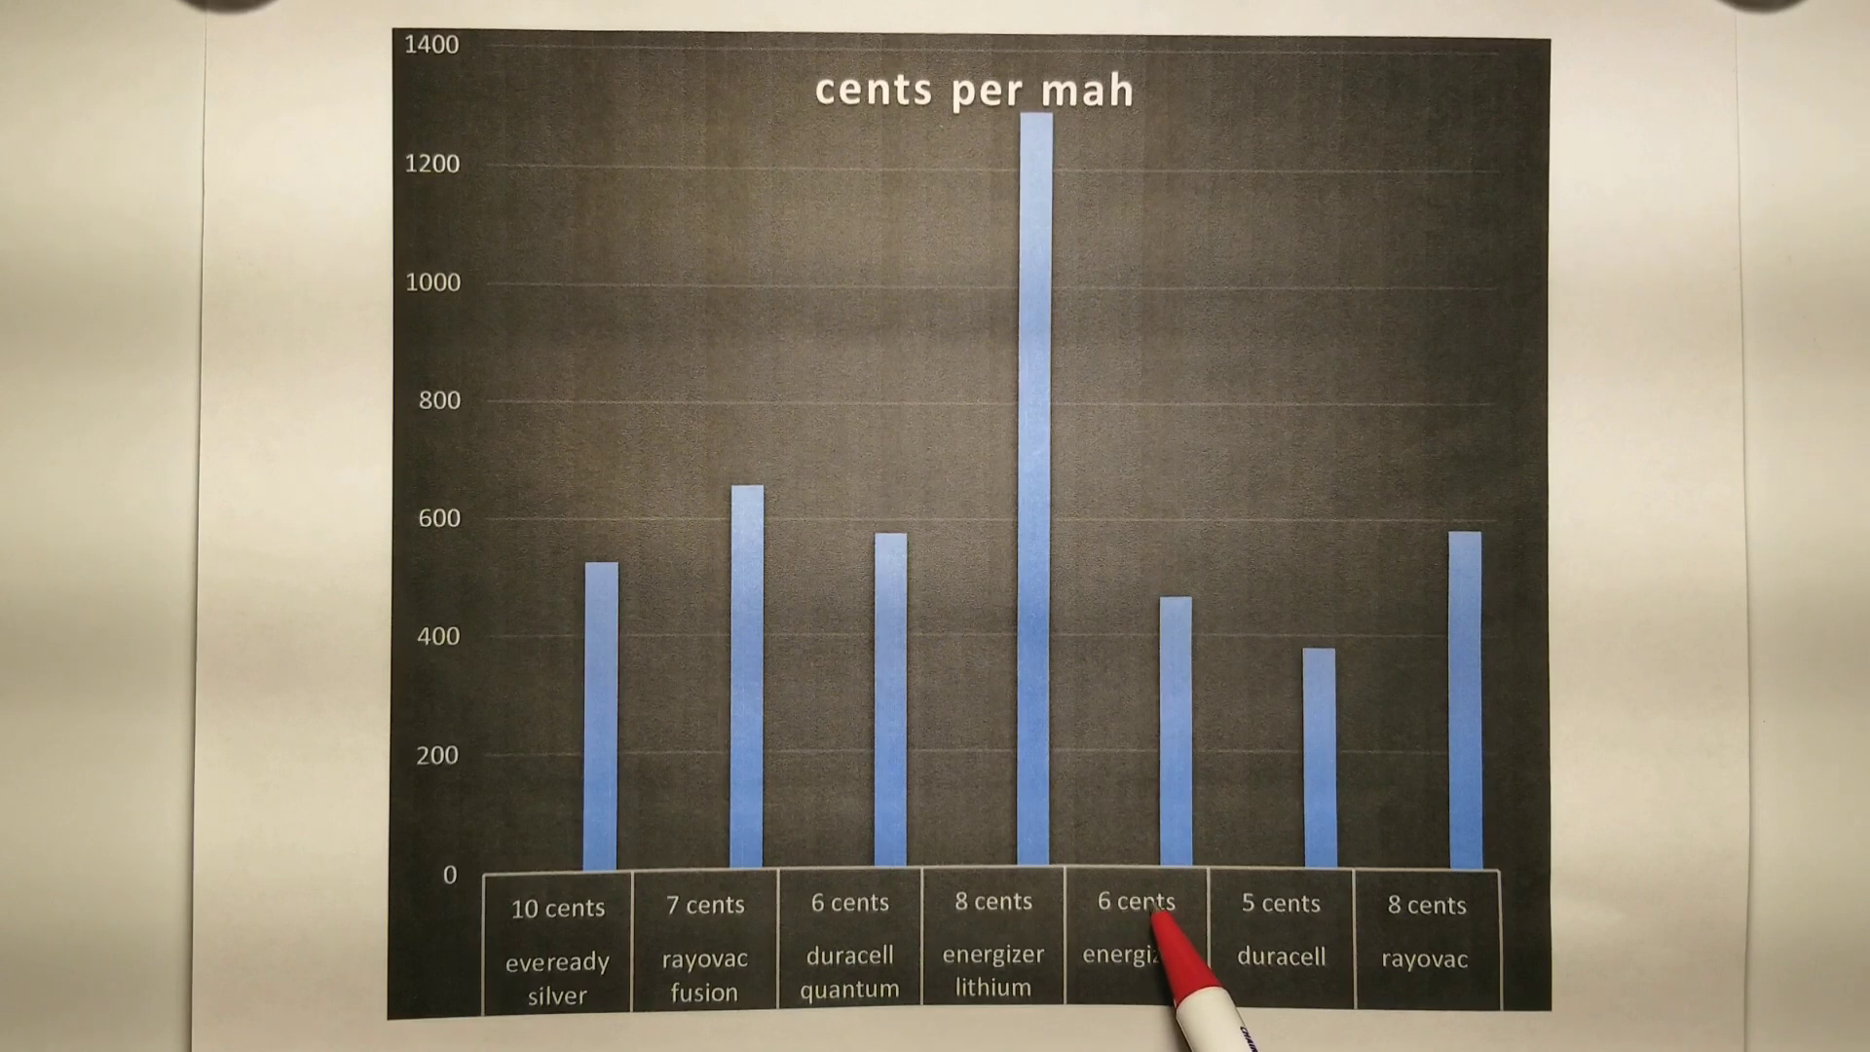
mouse_move(990, 955)
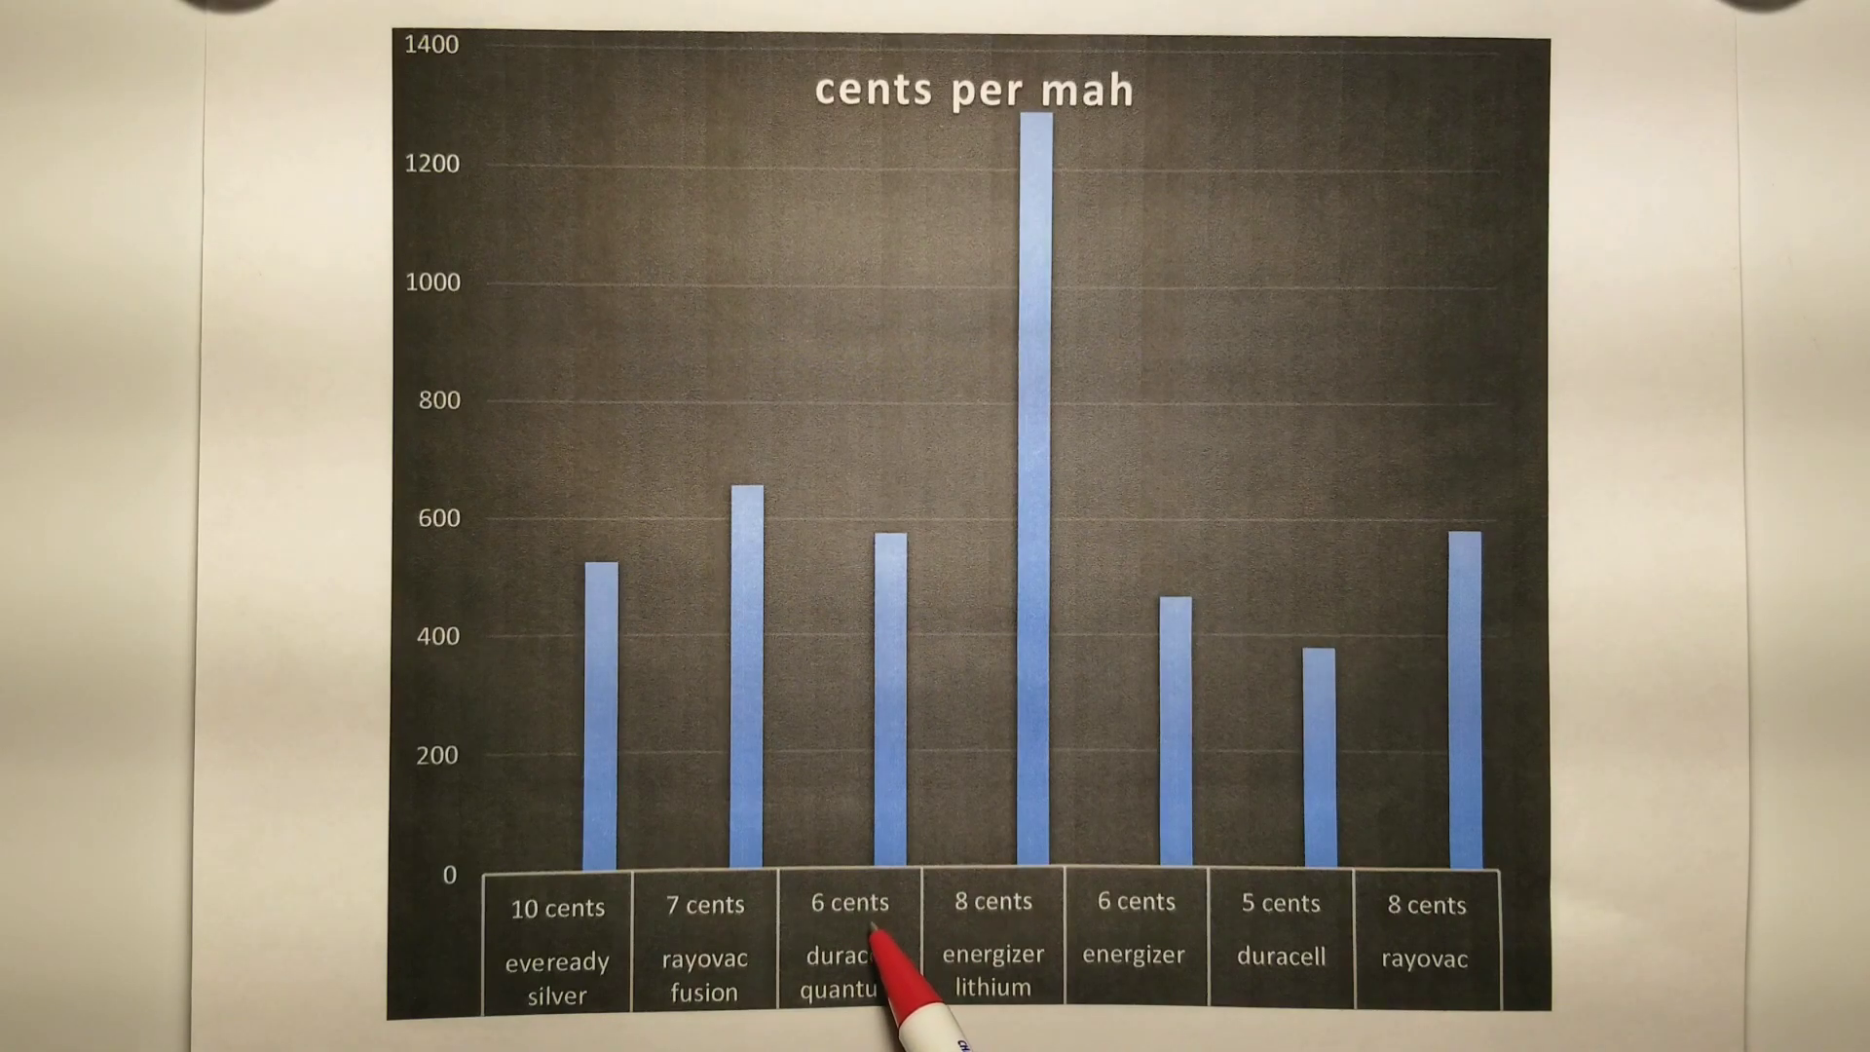
mouse_move(691, 931)
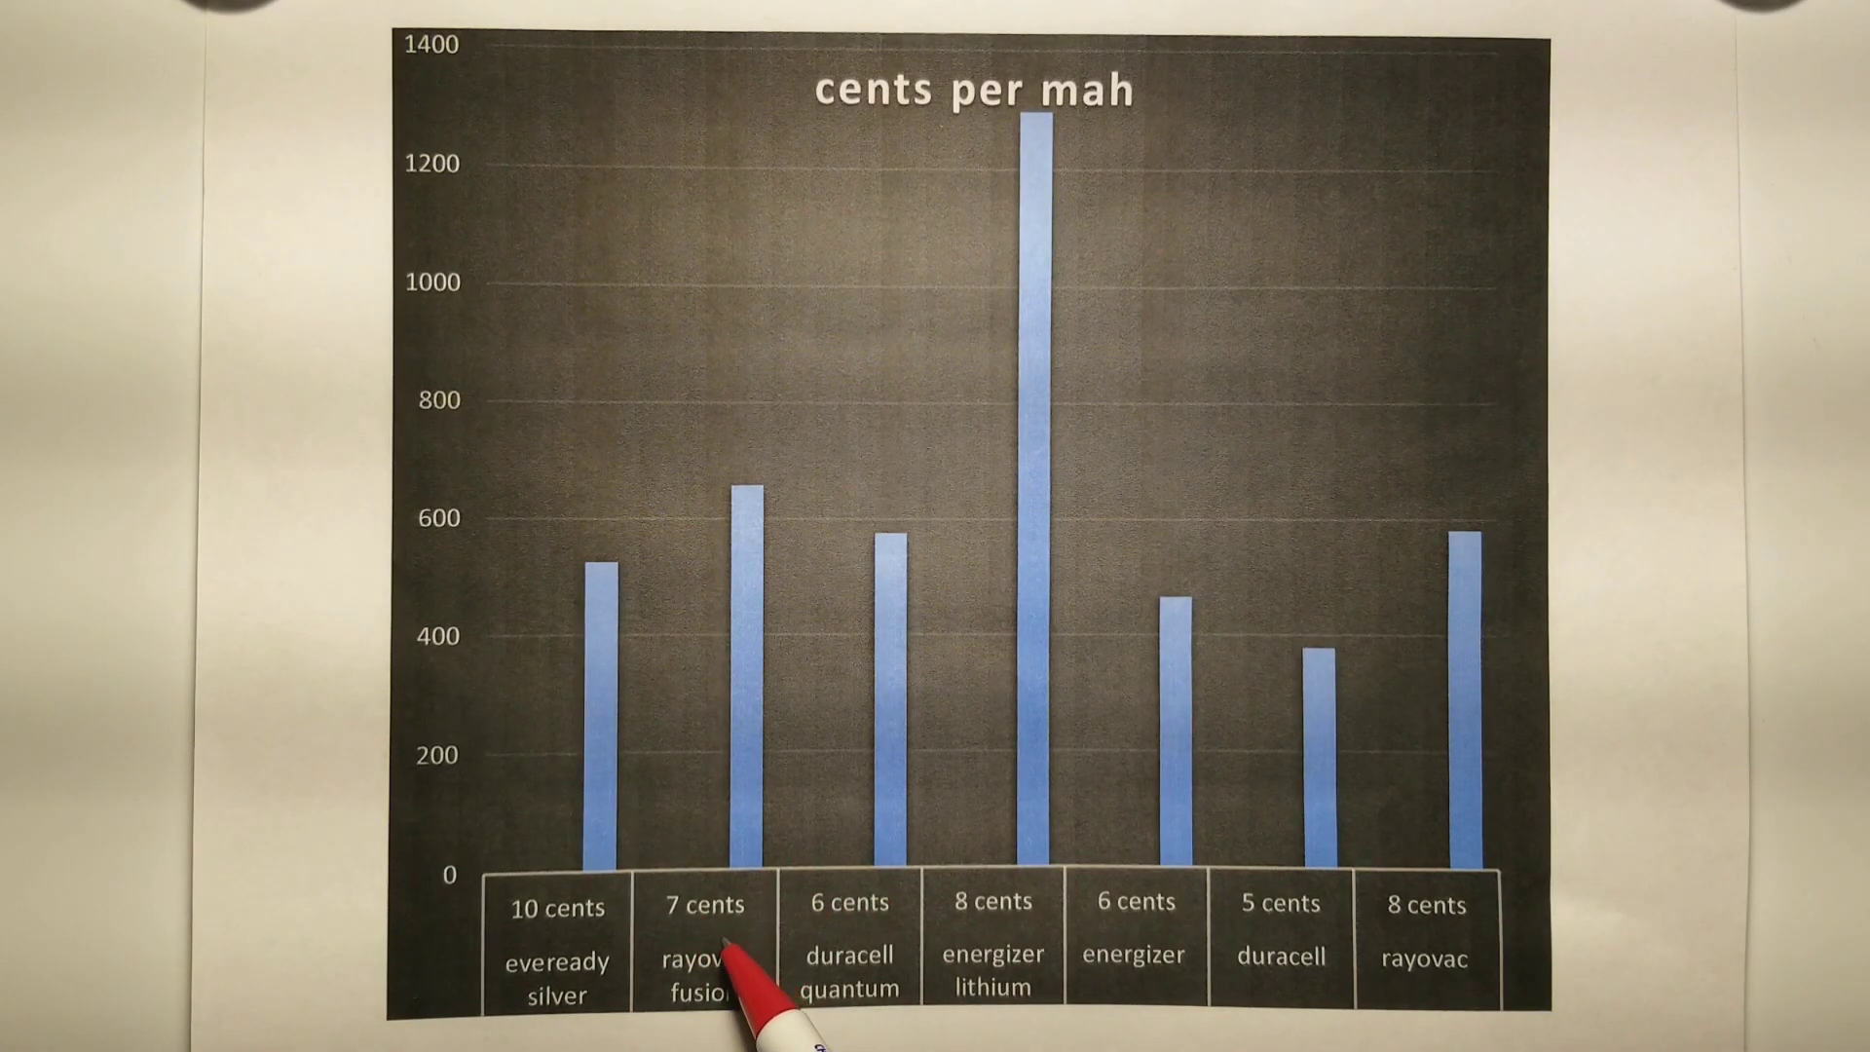
mouse_move(573, 978)
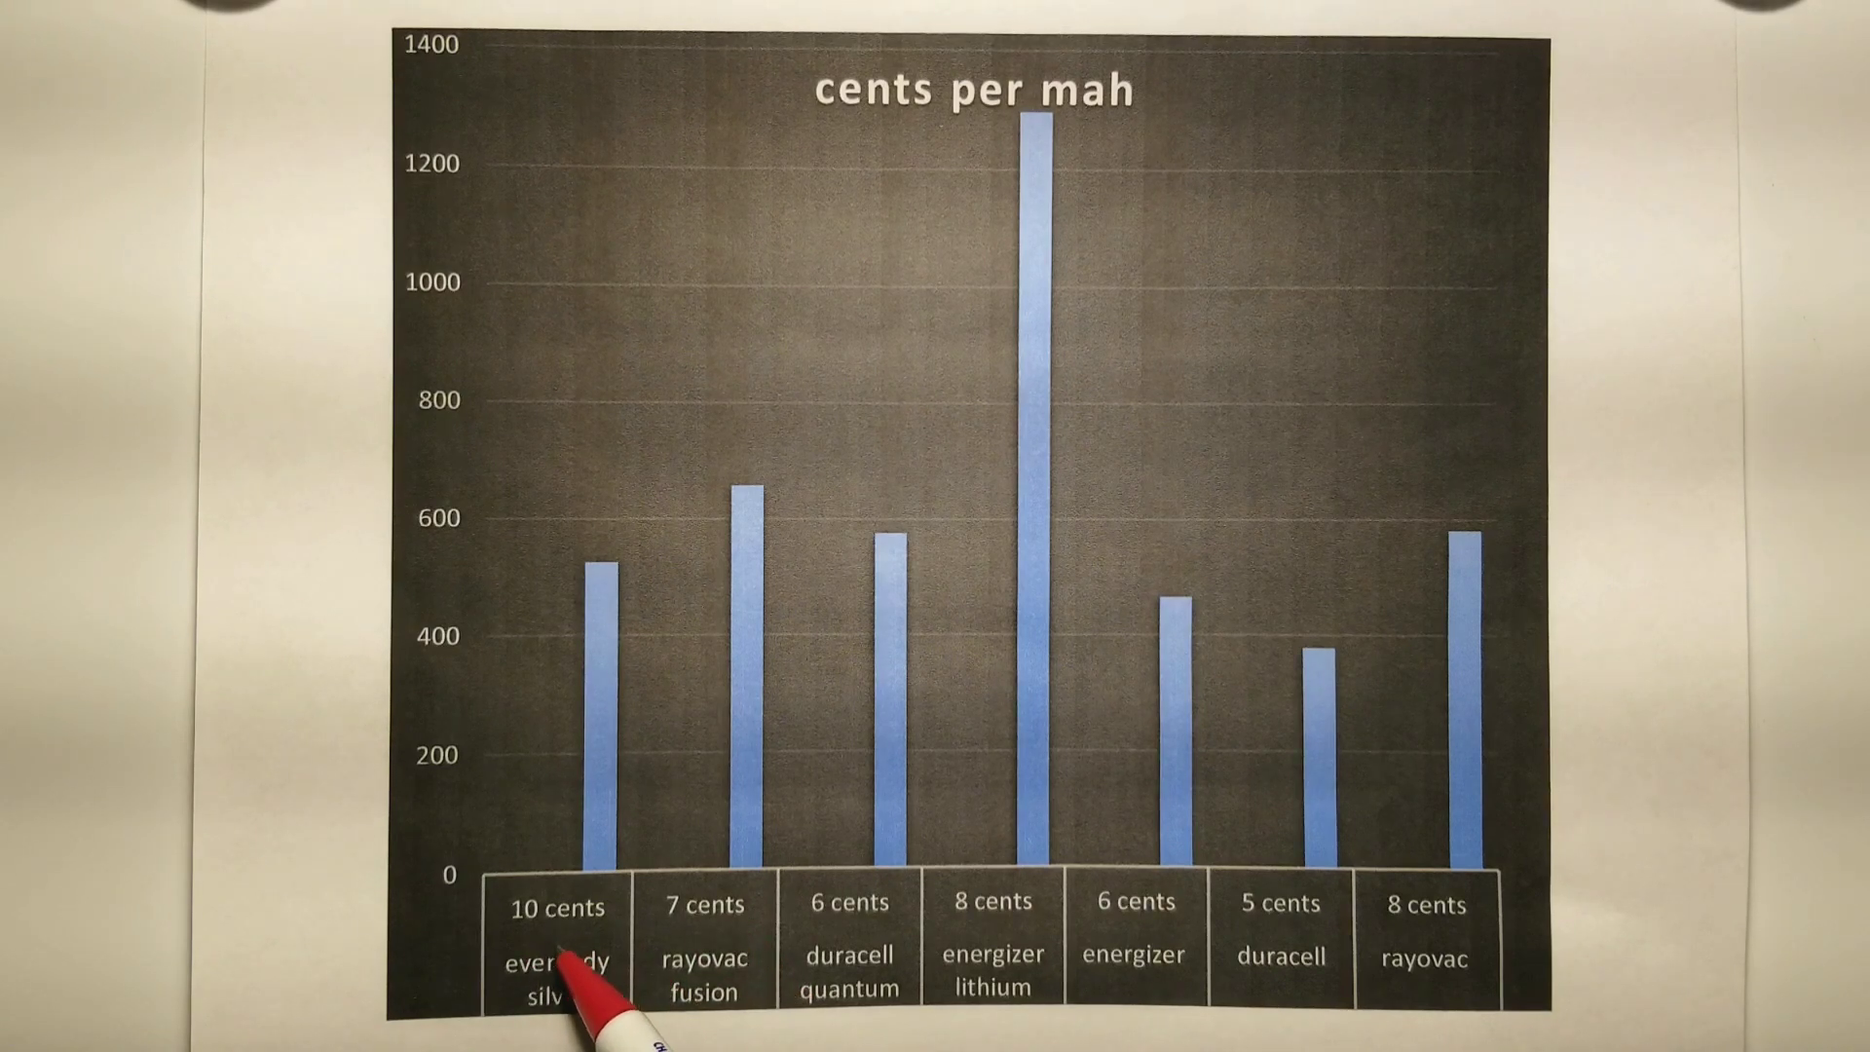